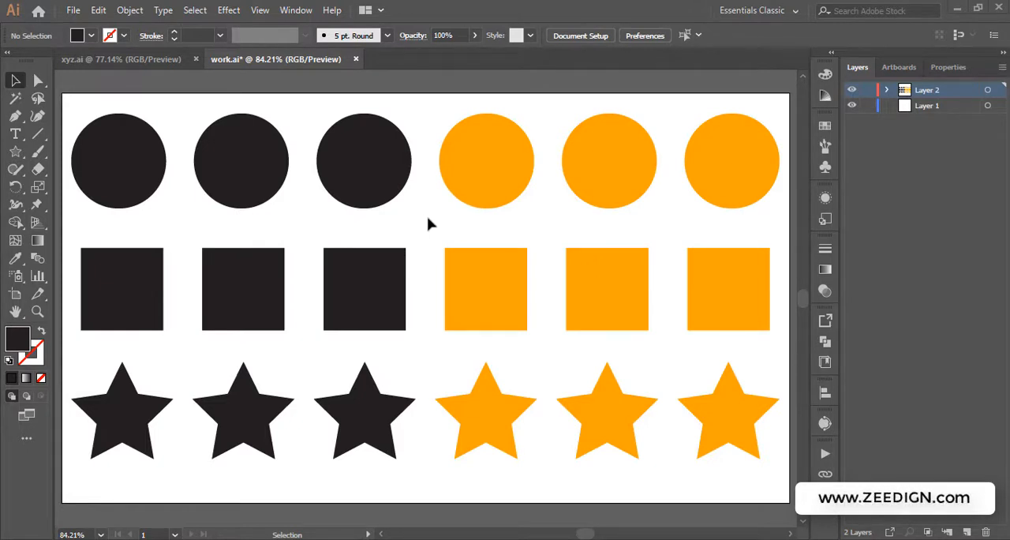
{"action": "mouse_move", "coordinate": [592, 426]}
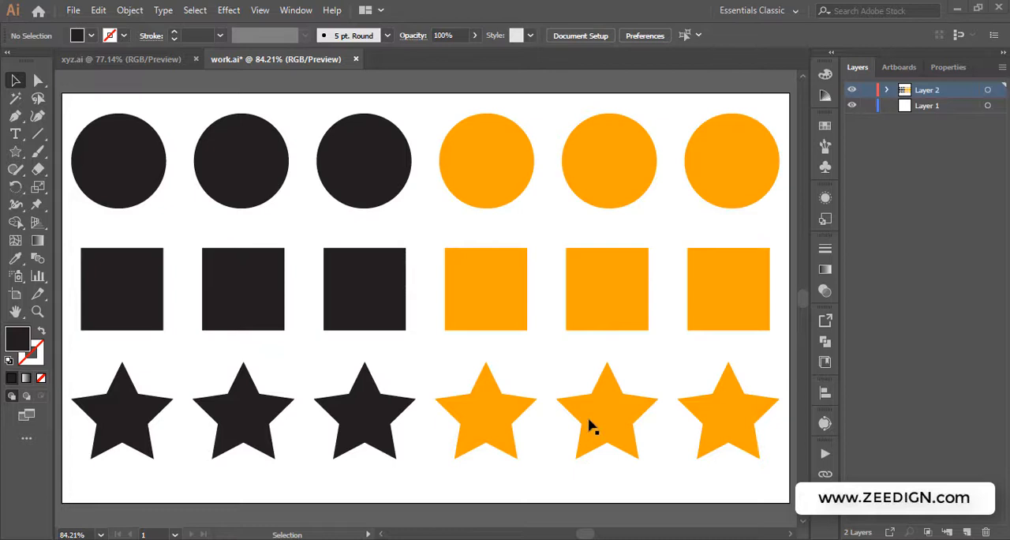
{"action": "mouse_move", "coordinate": [424, 232]}
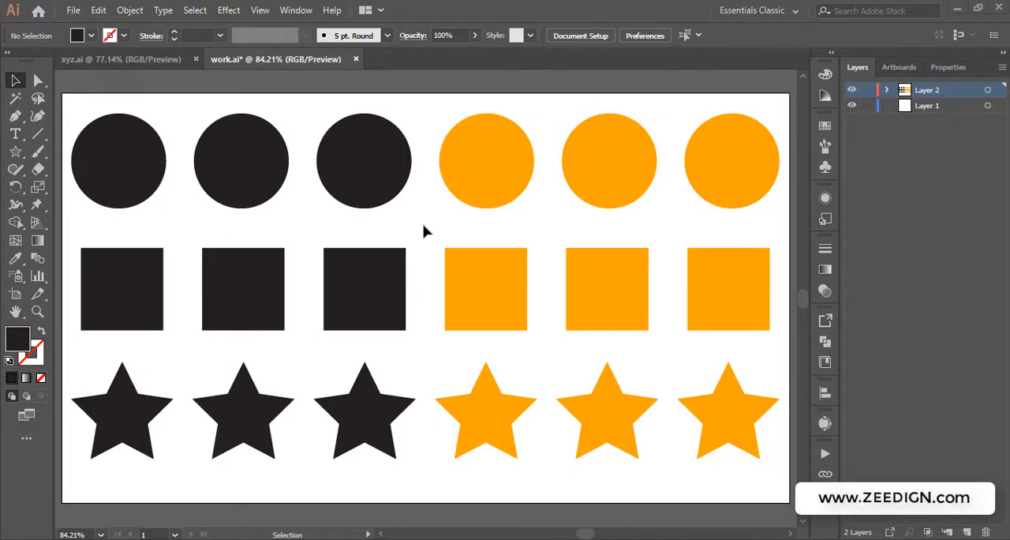
{"action": "mouse_move", "coordinate": [254, 284]}
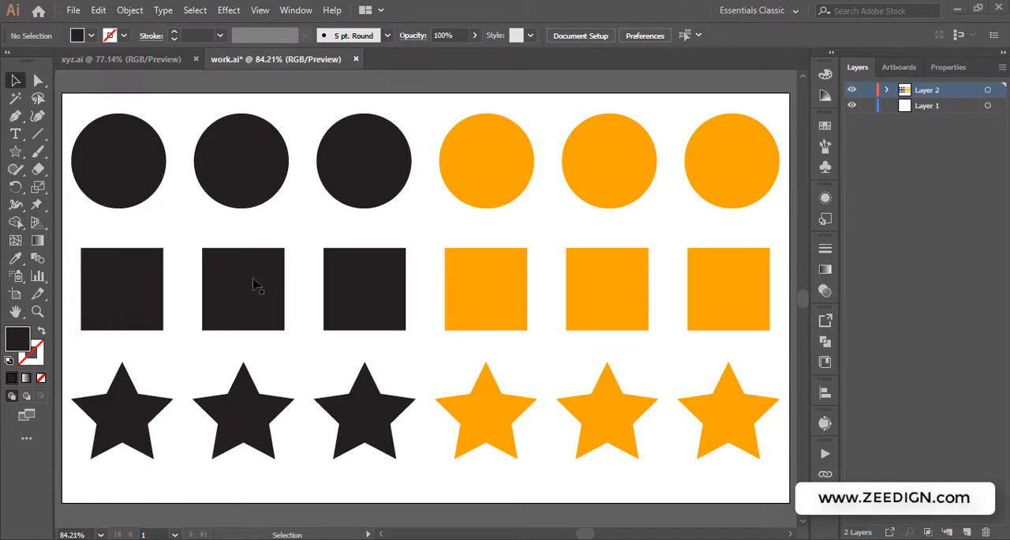
{"action": "mouse_move", "coordinate": [230, 299]}
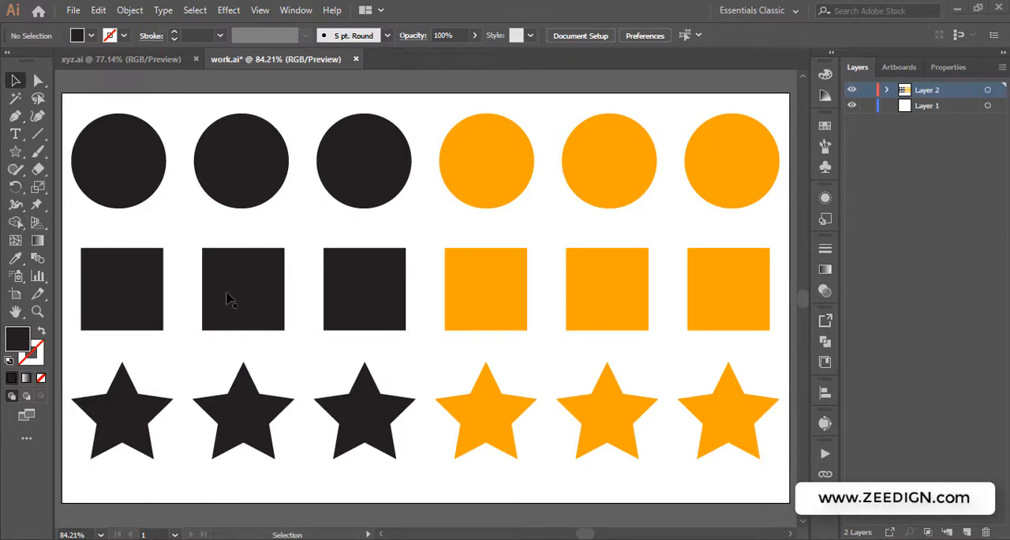
{"action": "mouse_move", "coordinate": [257, 287]}
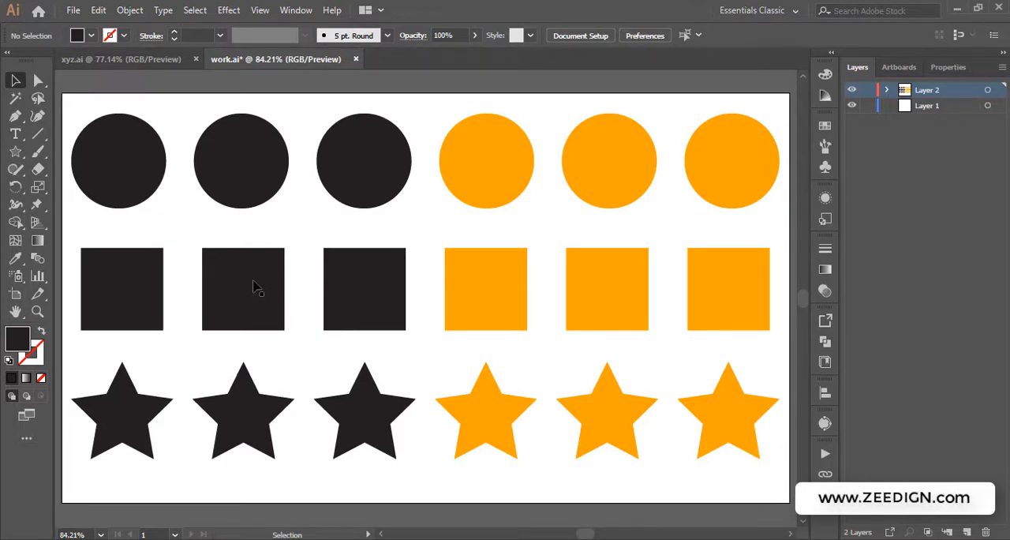
Select the second black square with the Selection tool.
{"action": "left_click", "coordinate": [243, 289]}
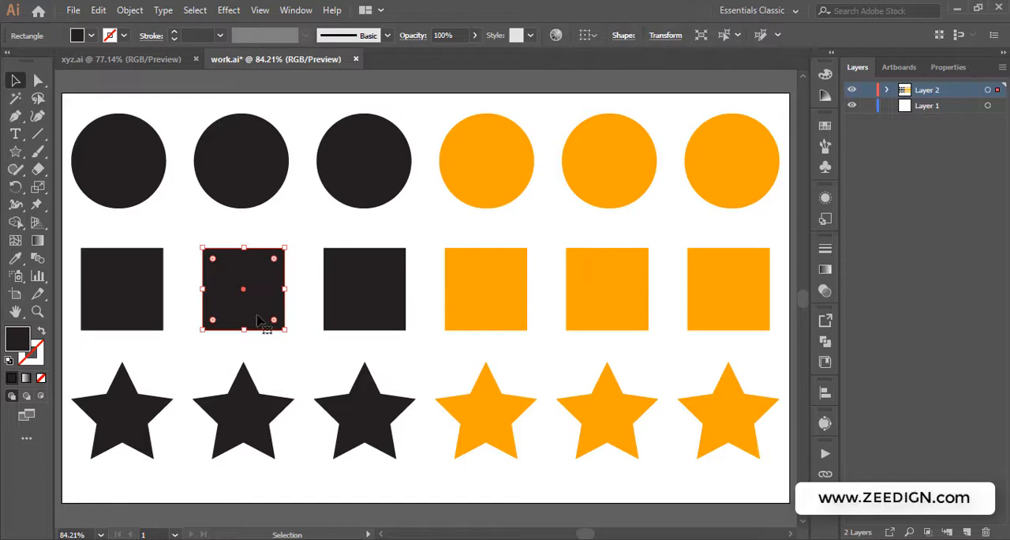
{"action": "mouse_move", "coordinate": [276, 247]}
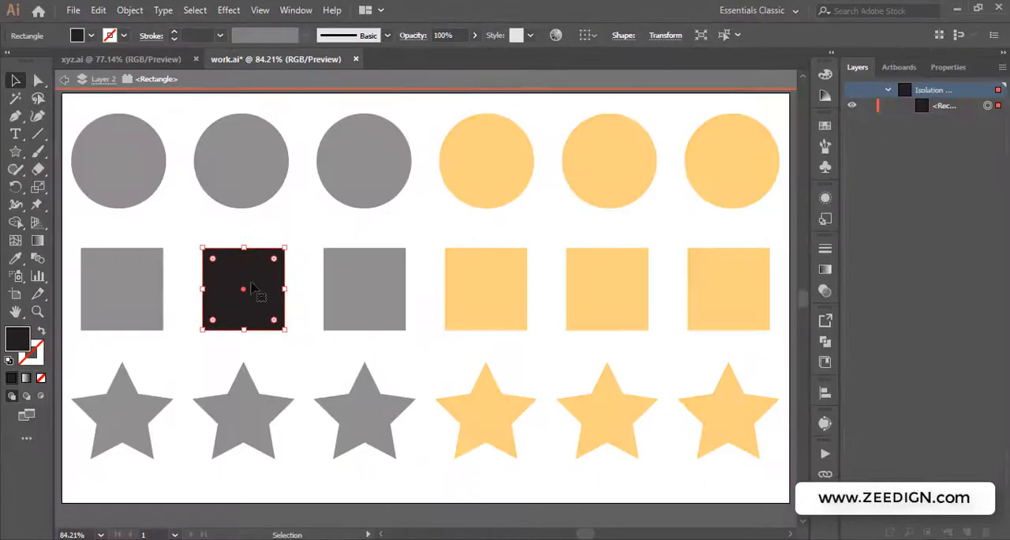
{"action": "mouse_move", "coordinate": [541, 148]}
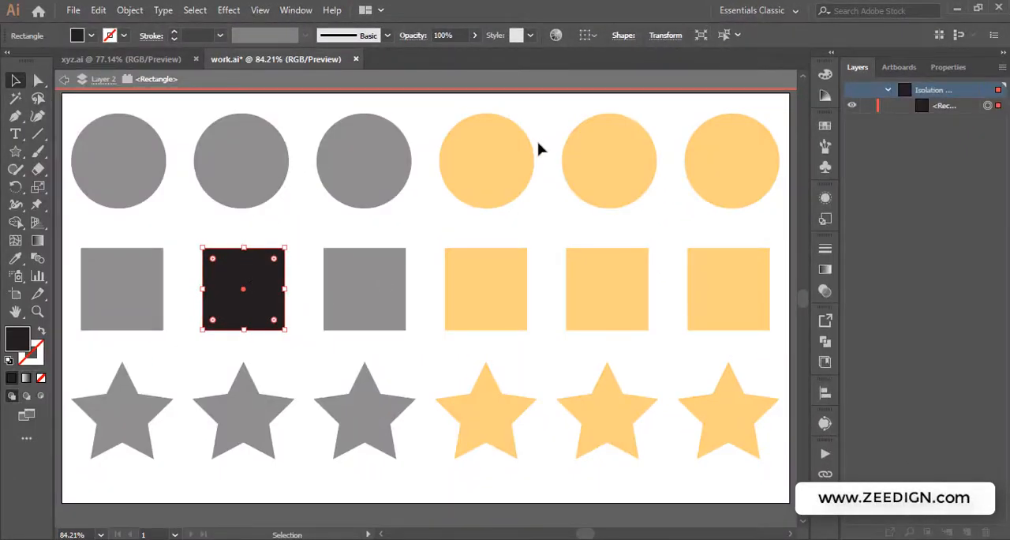
{"action": "mouse_move", "coordinate": [526, 174]}
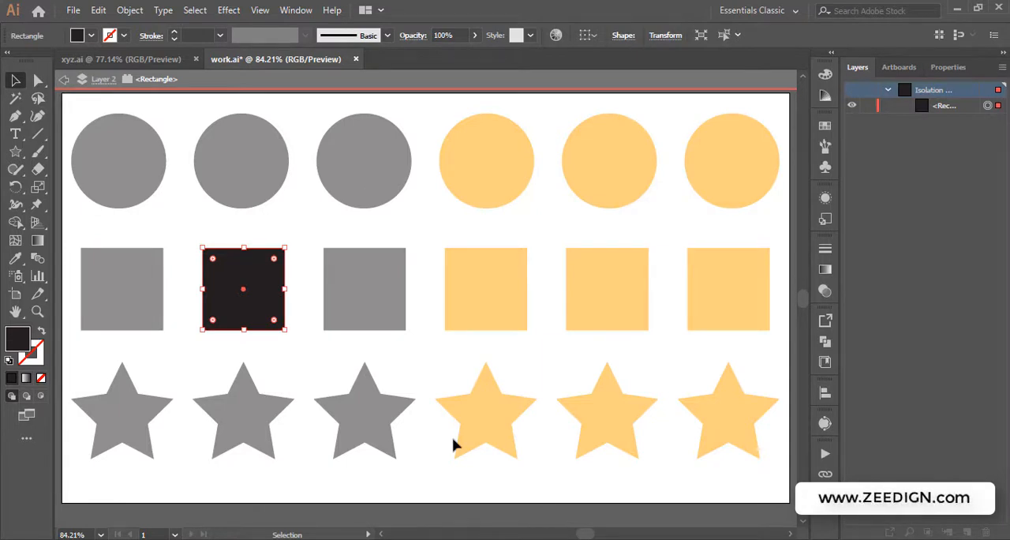
{"action": "mouse_move", "coordinate": [269, 280]}
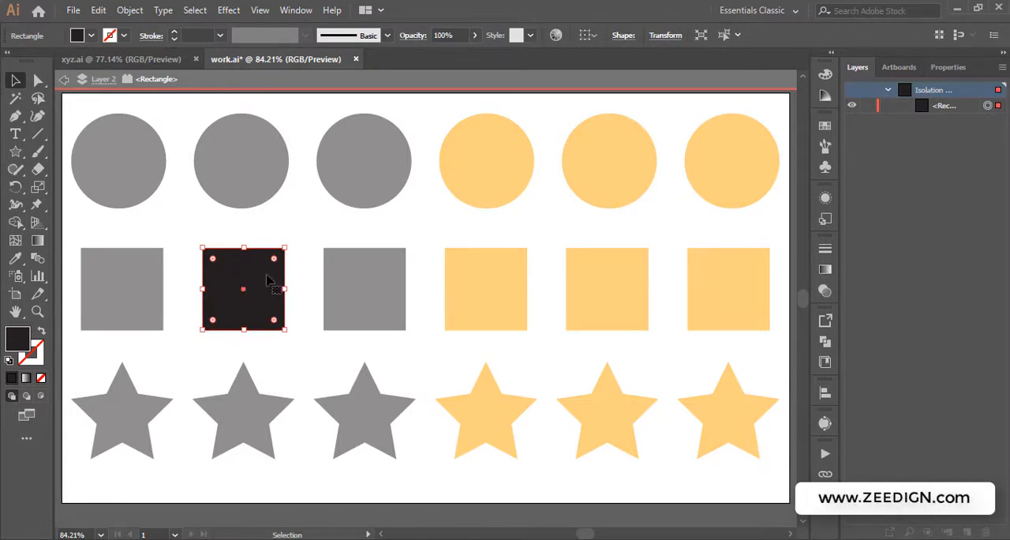
{"action": "mouse_move", "coordinate": [288, 240]}
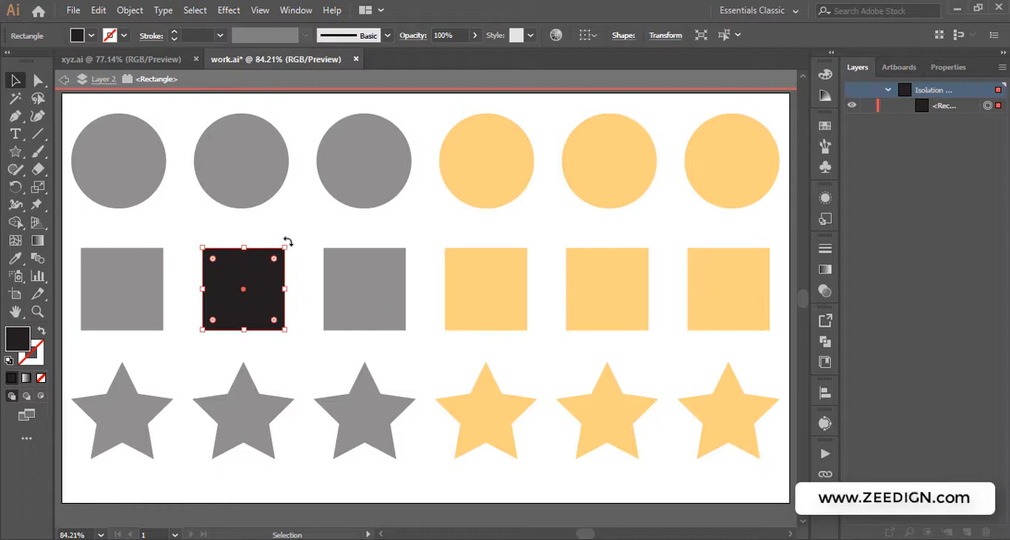
{"action": "left_click", "coordinate": [386, 168]}
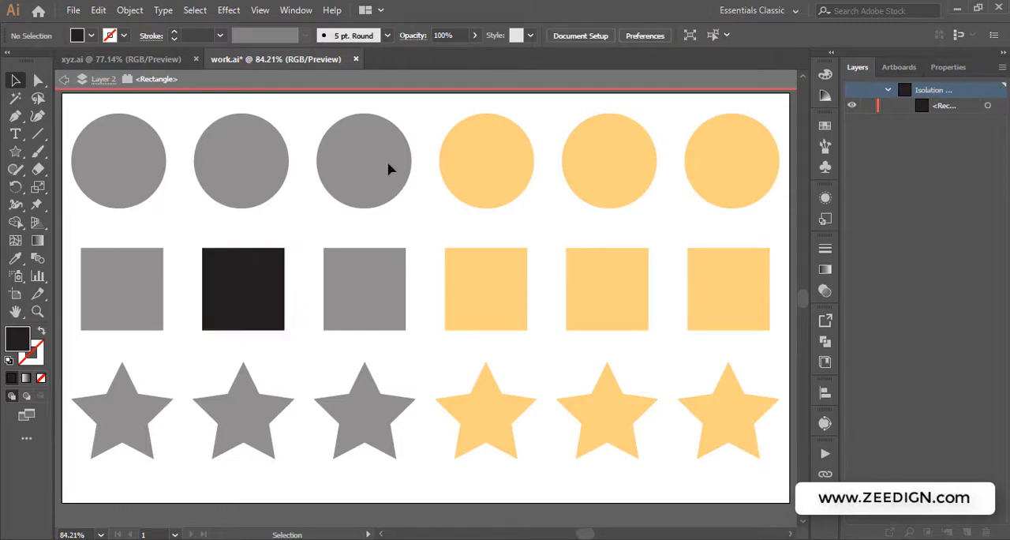
{"action": "mouse_move", "coordinate": [499, 170]}
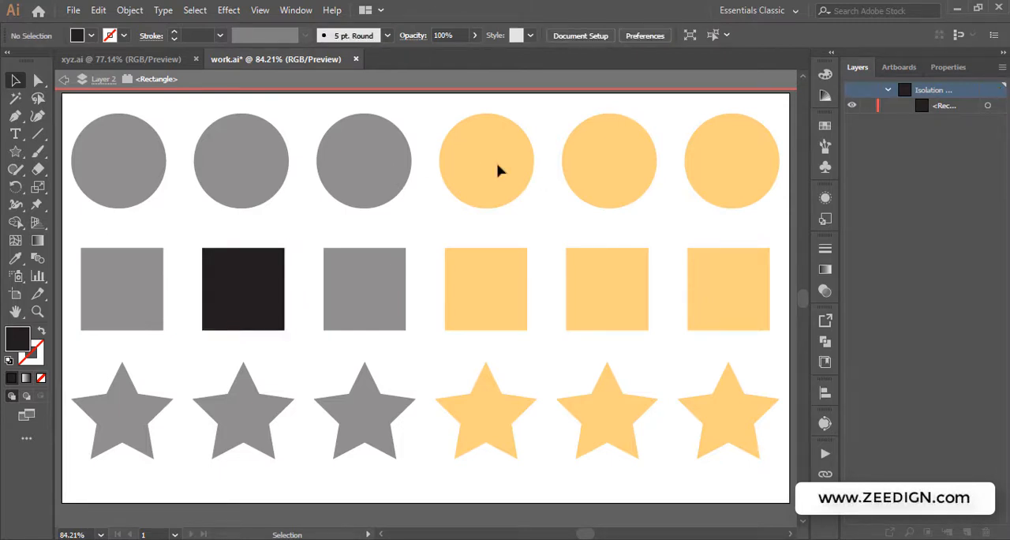
{"action": "mouse_move", "coordinate": [619, 173]}
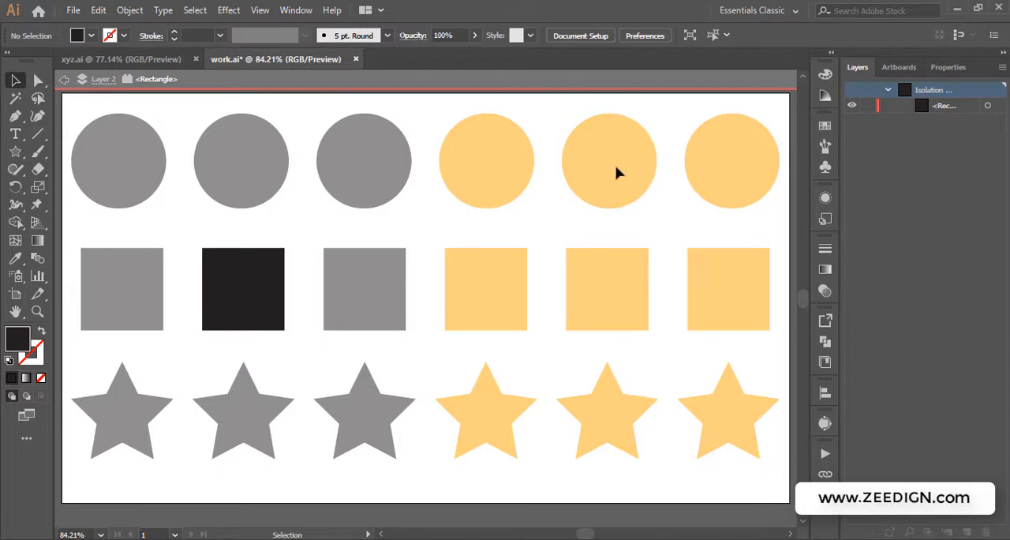
{"action": "mouse_move", "coordinate": [611, 231]}
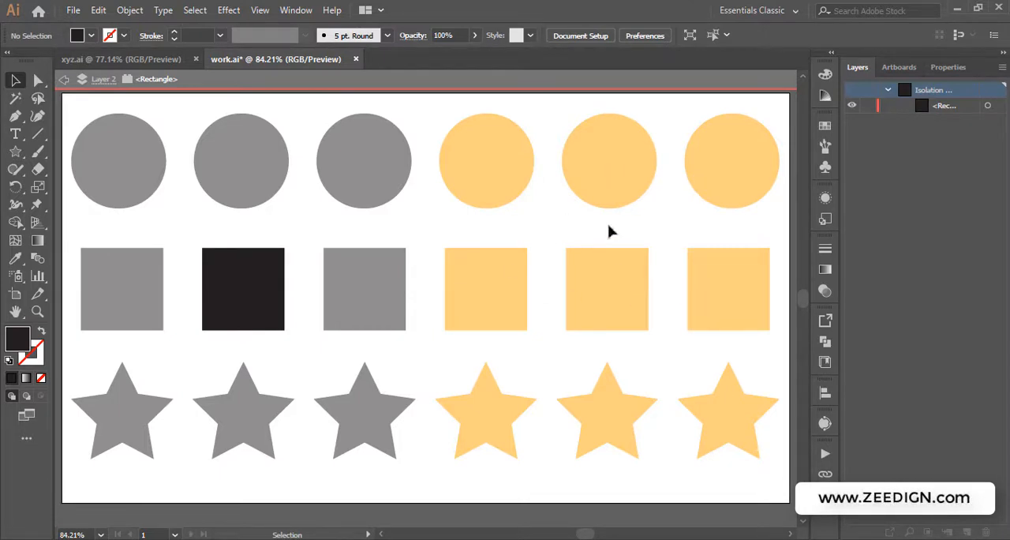
{"action": "mouse_move", "coordinate": [245, 272]}
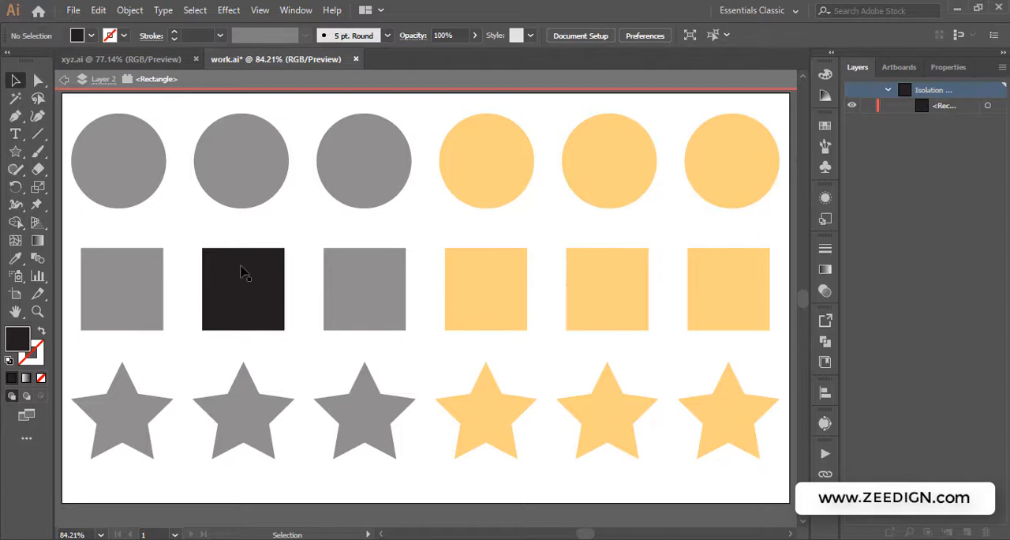
{"action": "left_click", "coordinate": [243, 289]}
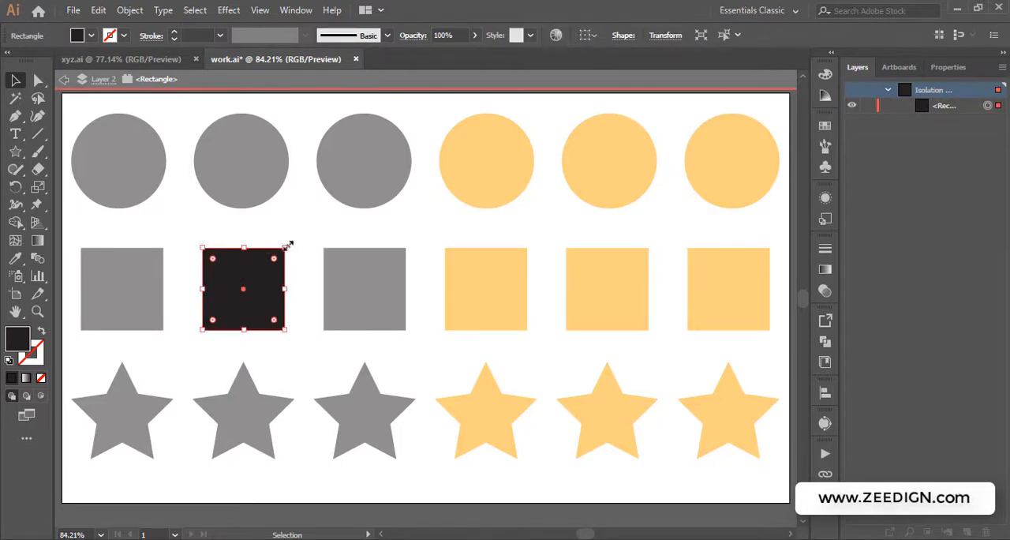
{"action": "mouse_move", "coordinate": [319, 230]}
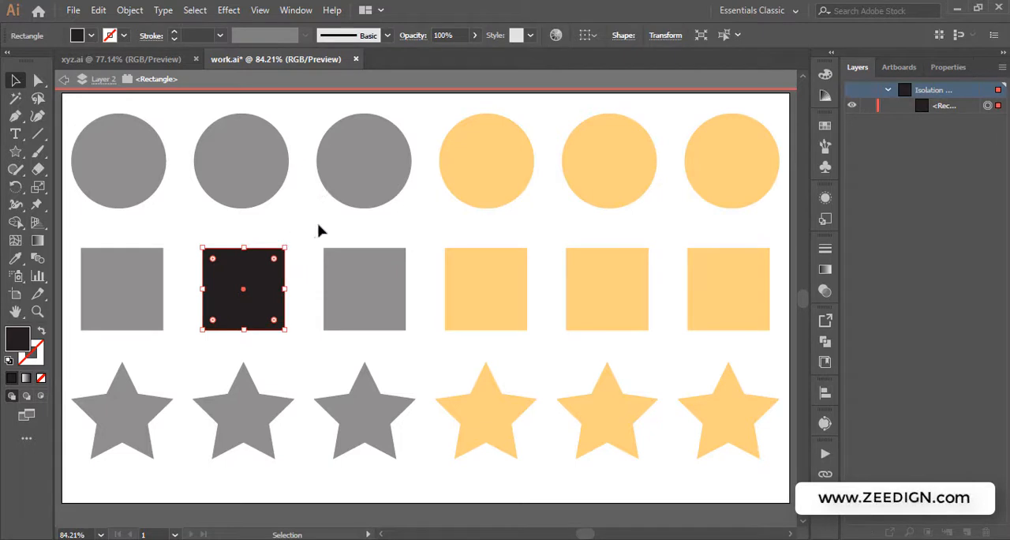
{"action": "mouse_move", "coordinate": [287, 243]}
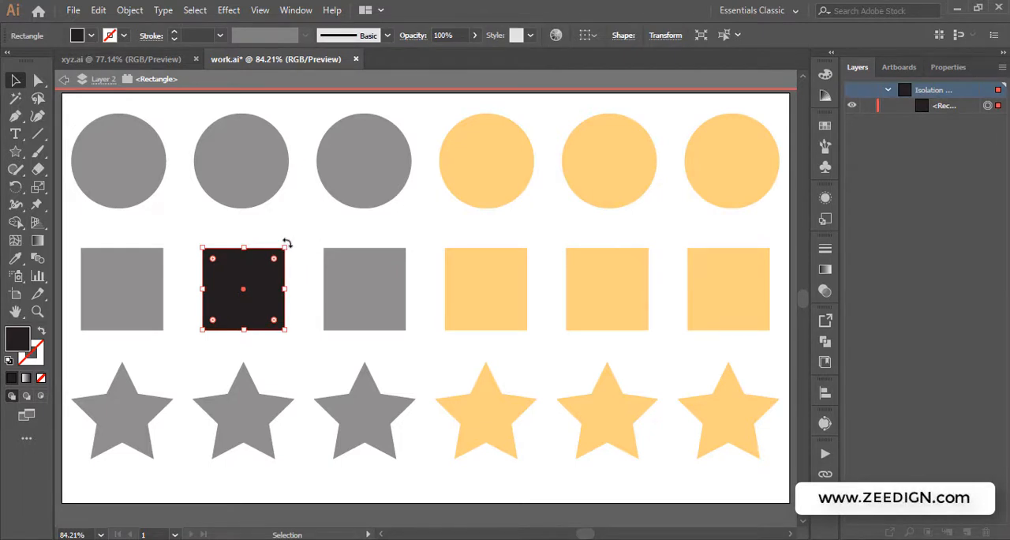
{"action": "left_click_drag", "start_coordinate": [287, 243], "coordinate": [315, 296]}
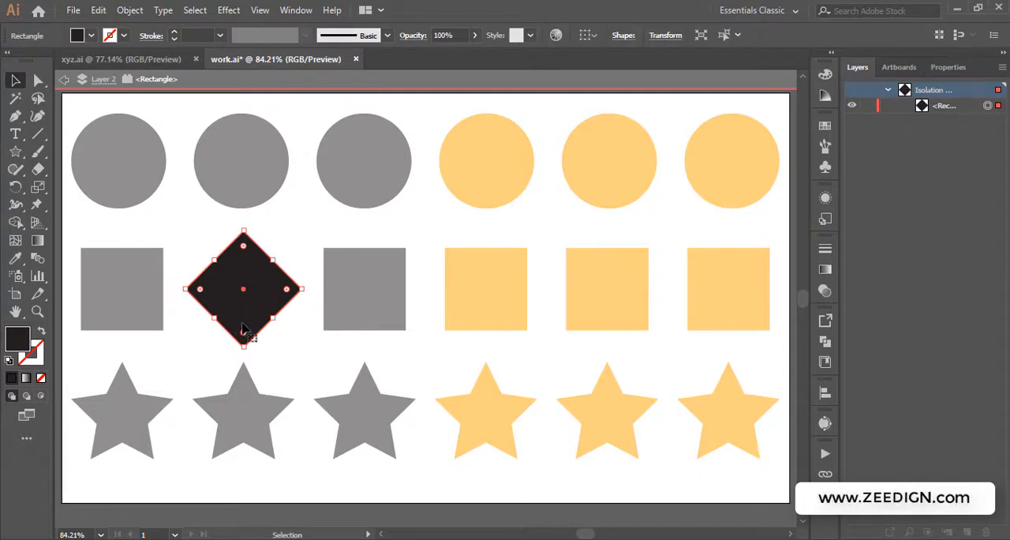
{"action": "mouse_move", "coordinate": [356, 239]}
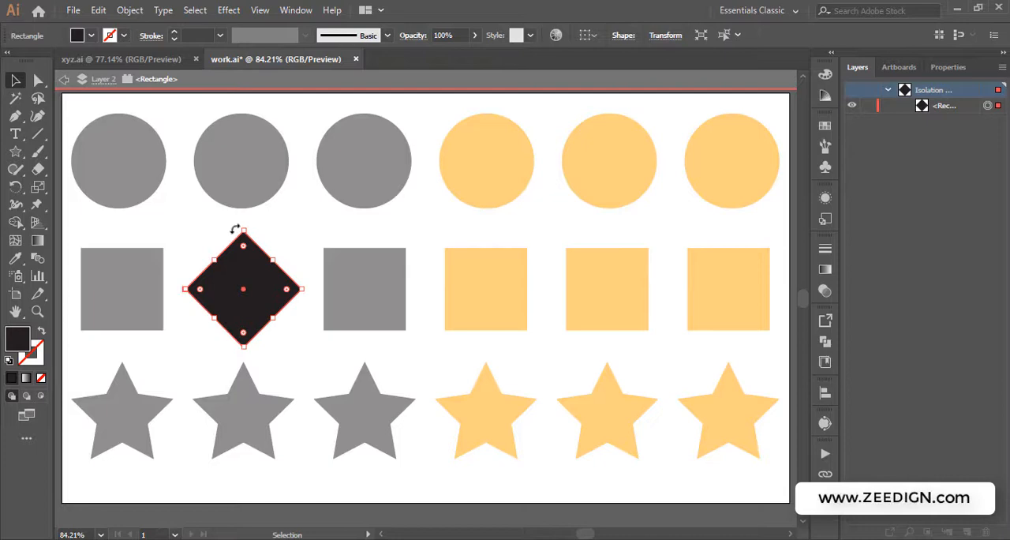
{"action": "mouse_move", "coordinate": [341, 239]}
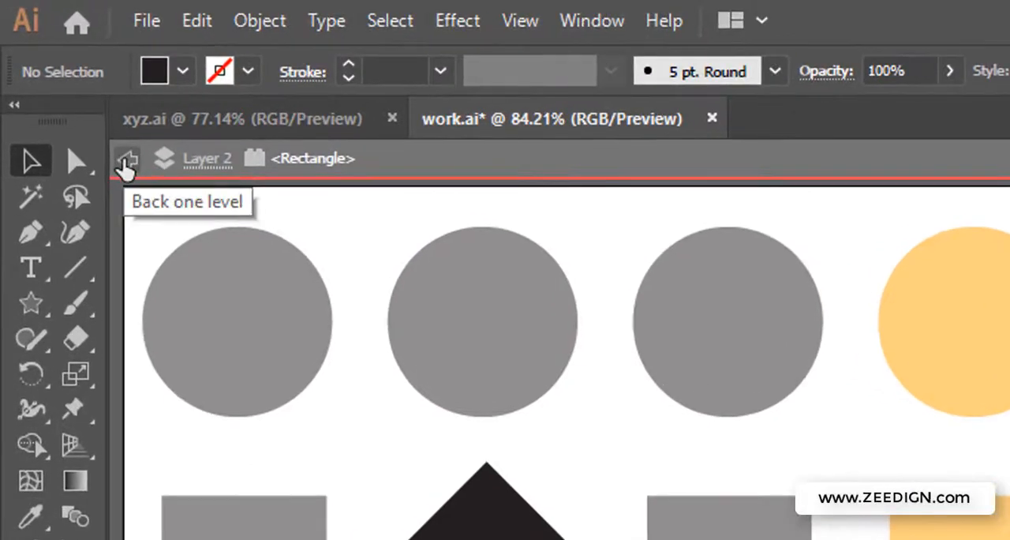
{"action": "left_click", "coordinate": [127, 158]}
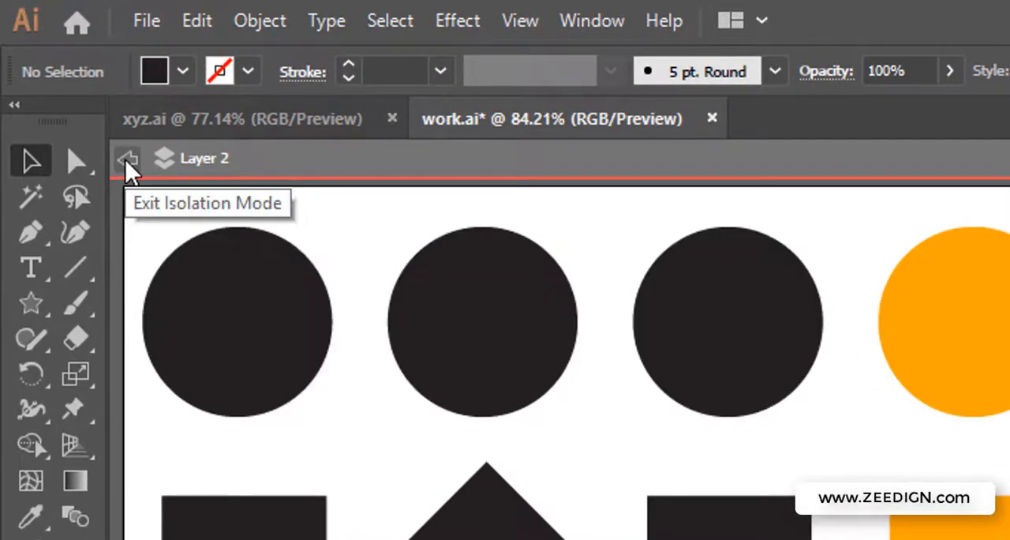
{"action": "left_click", "coordinate": [128, 159]}
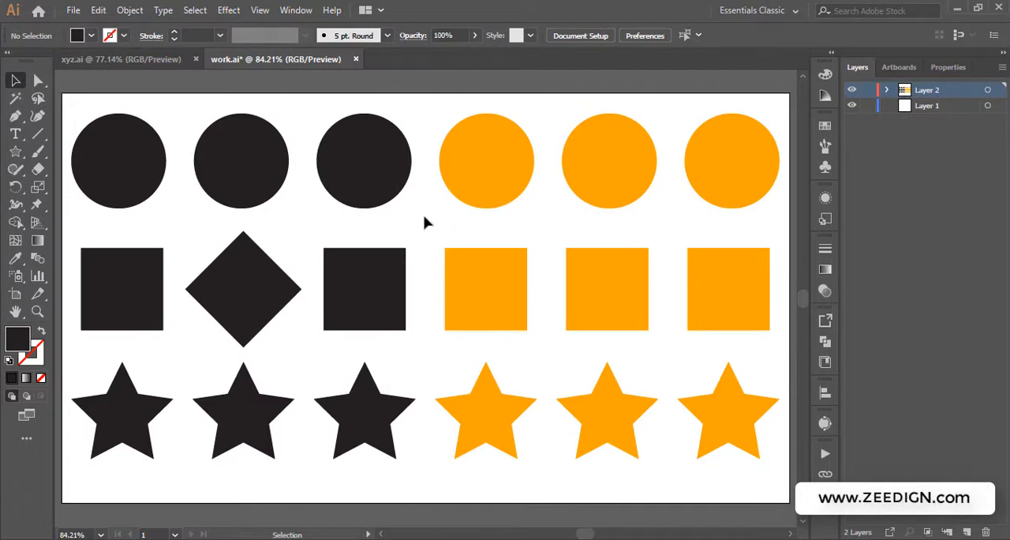
Select the first orange circle, deselect on empty canvas, then reselect it.
{"action": "left_click", "coordinate": [486, 161]}
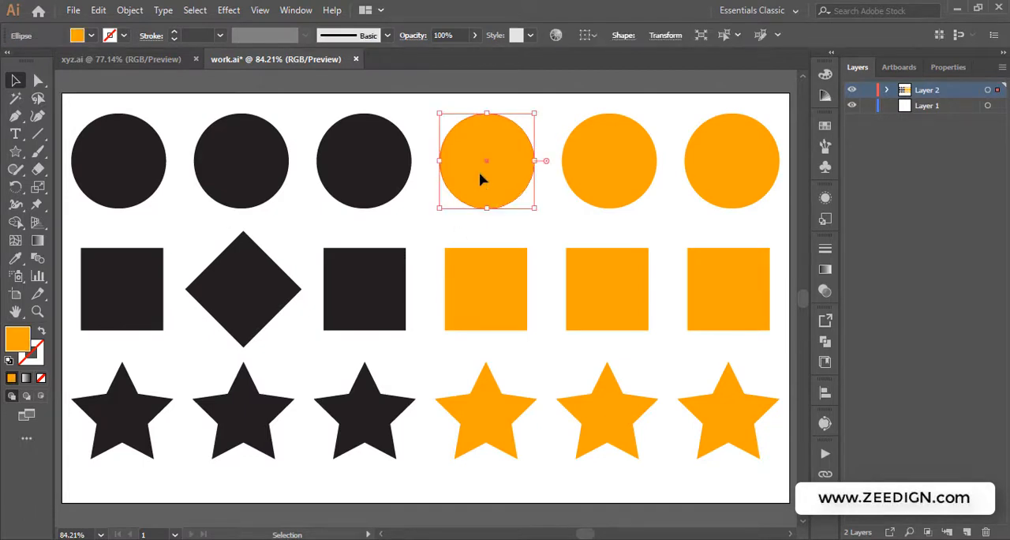
{"action": "left_click", "coordinate": [241, 260]}
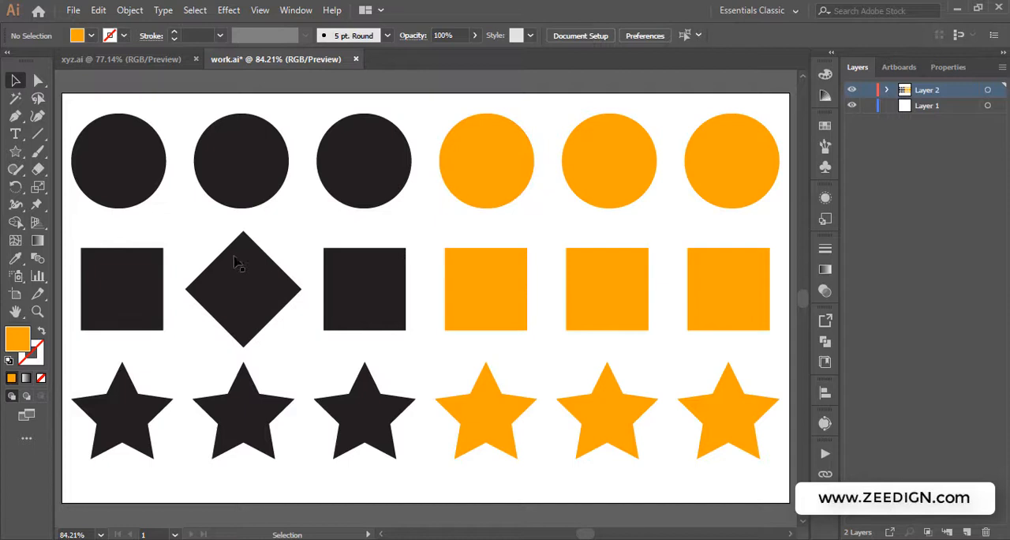
{"action": "mouse_move", "coordinate": [280, 324]}
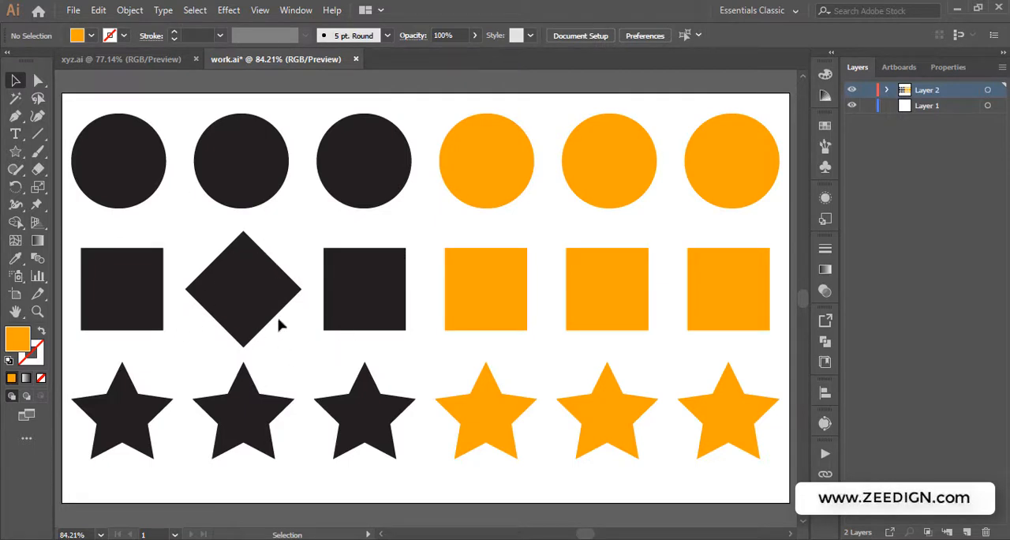
{"action": "mouse_move", "coordinate": [315, 225]}
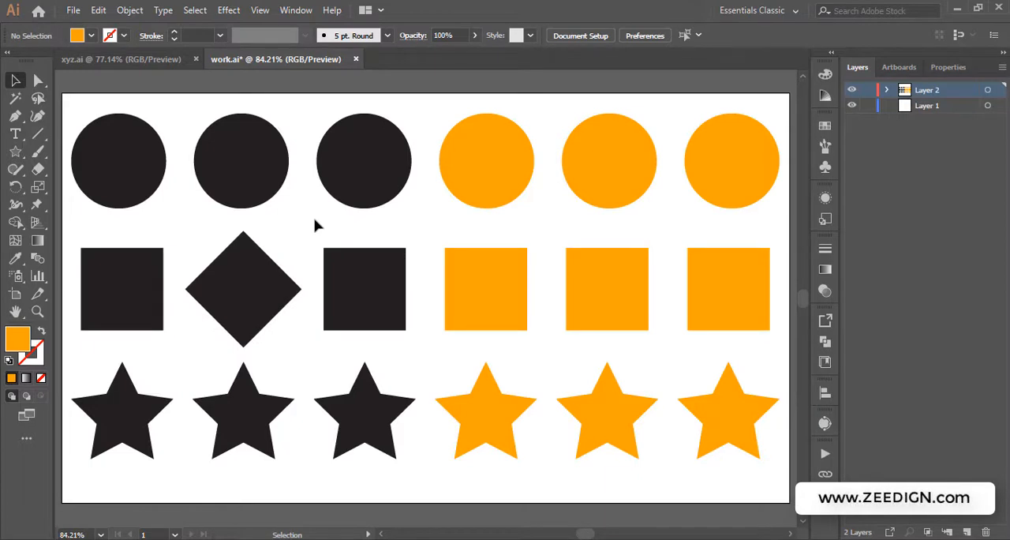
{"action": "mouse_move", "coordinate": [415, 153]}
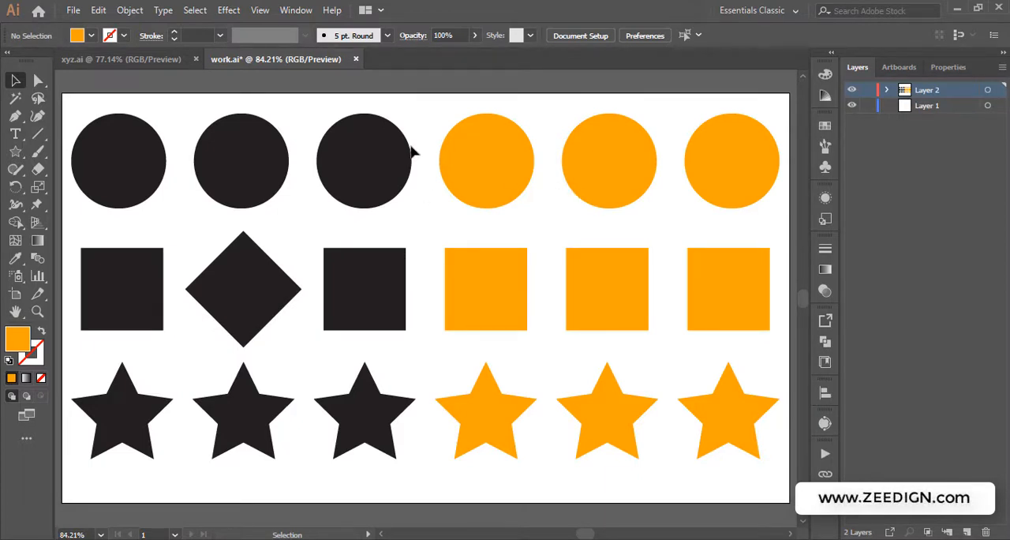
{"action": "mouse_move", "coordinate": [486, 160]}
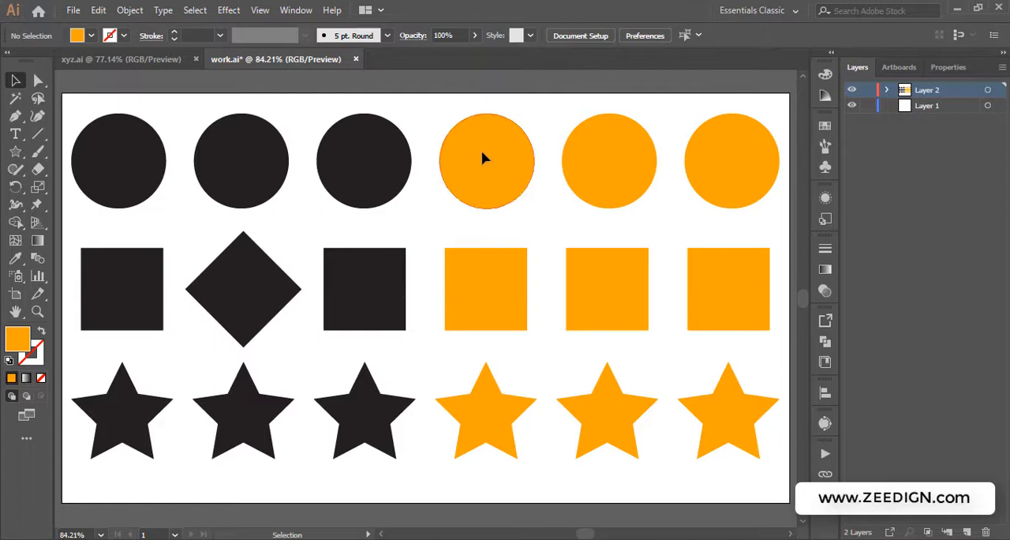
{"action": "mouse_move", "coordinate": [421, 105]}
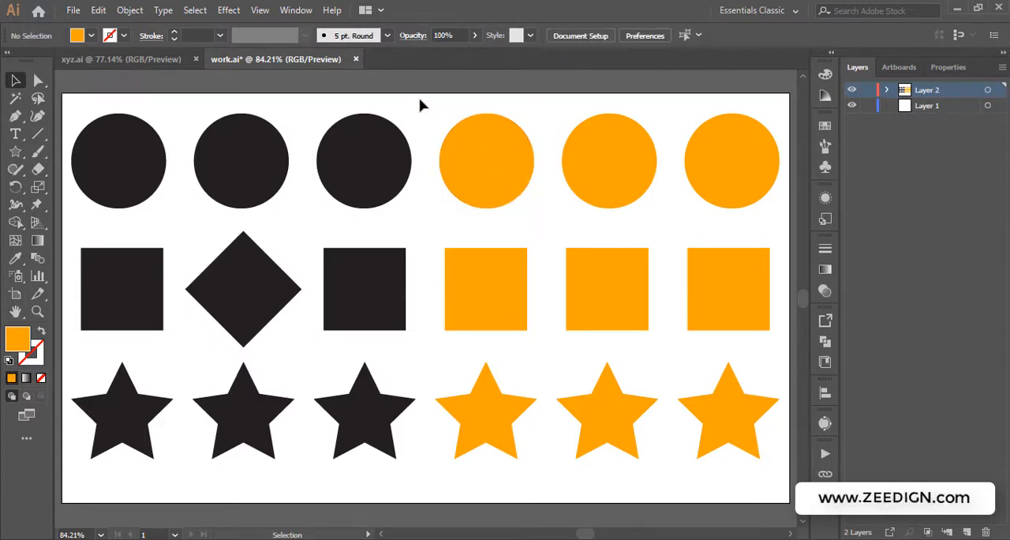
{"action": "left_click", "coordinate": [486, 161]}
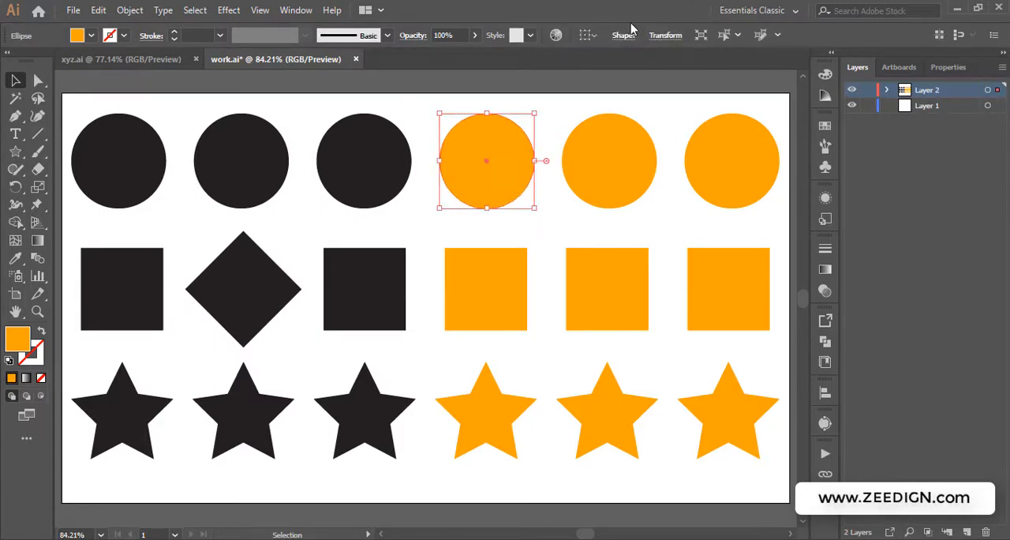
{"action": "mouse_move", "coordinate": [486, 146]}
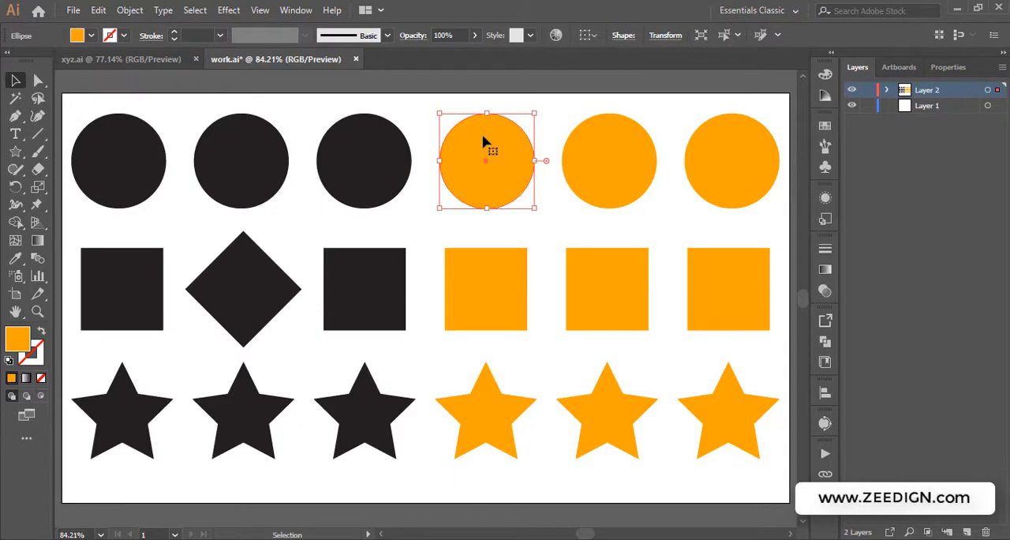
Enter Isolation Mode on the first orange circle to edit it alone.
{"action": "double_click", "coordinate": [485, 161]}
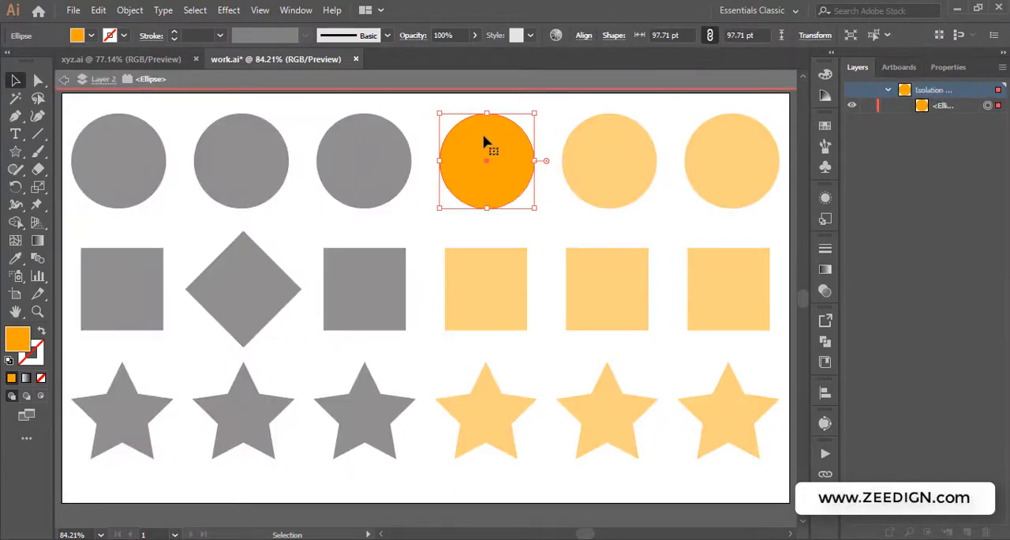
{"action": "mouse_move", "coordinate": [418, 436]}
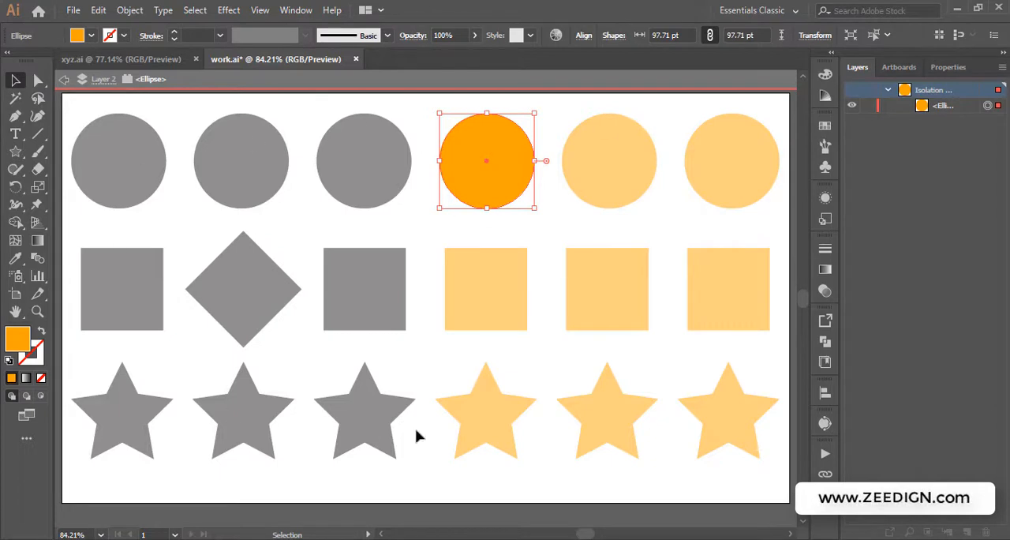
{"action": "mouse_move", "coordinate": [307, 145]}
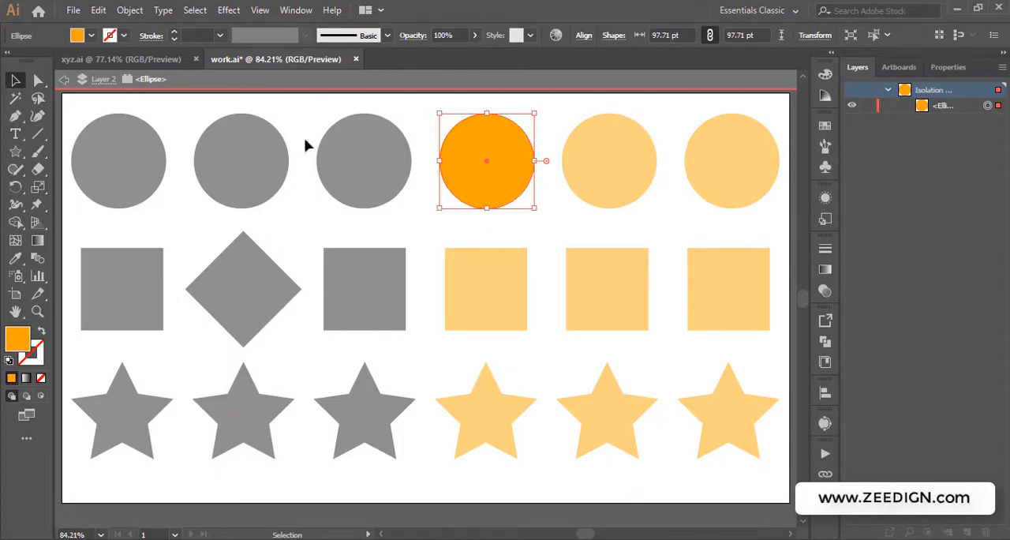
{"action": "mouse_move", "coordinate": [537, 115]}
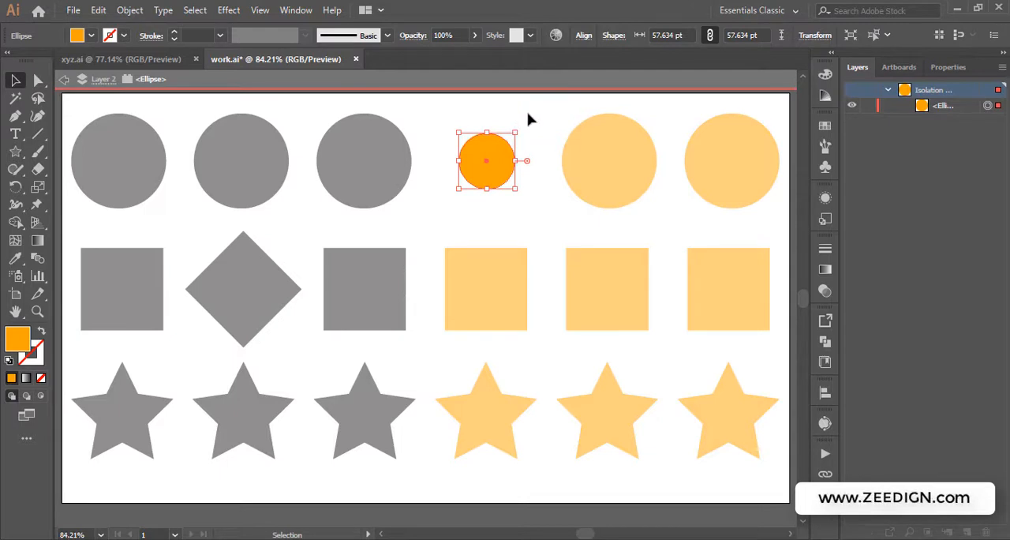
{"action": "mouse_move", "coordinate": [209, 173]}
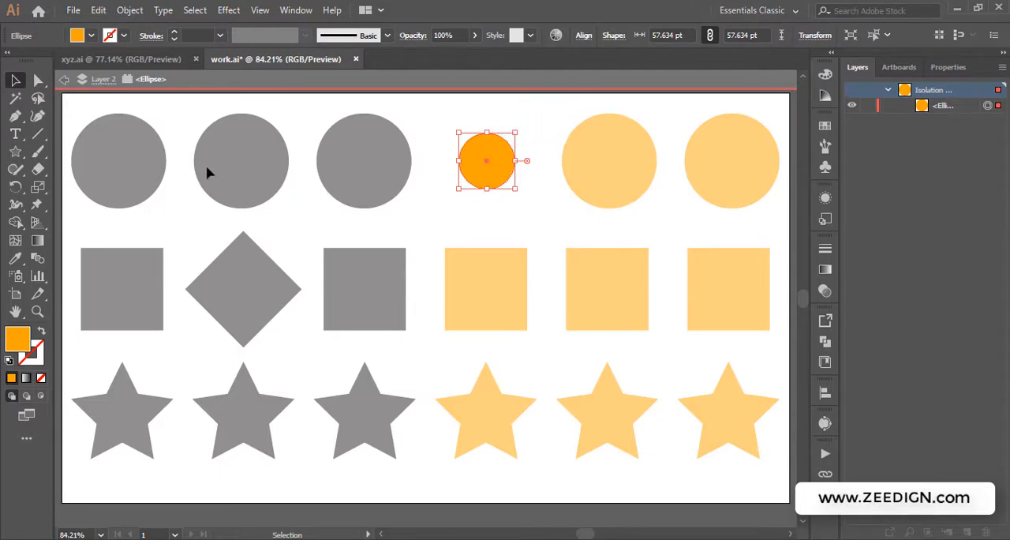
{"action": "mouse_move", "coordinate": [548, 118]}
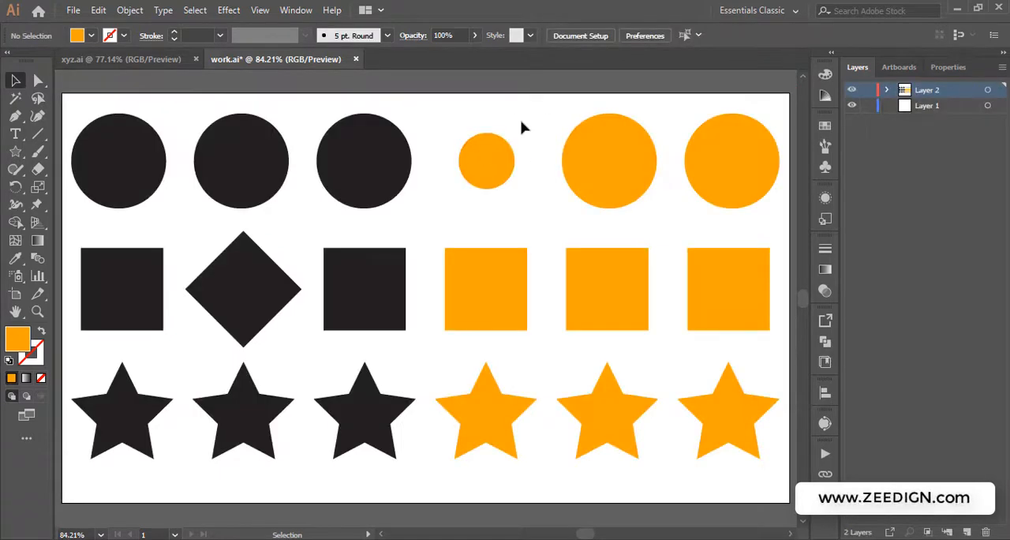
{"action": "mouse_move", "coordinate": [381, 211]}
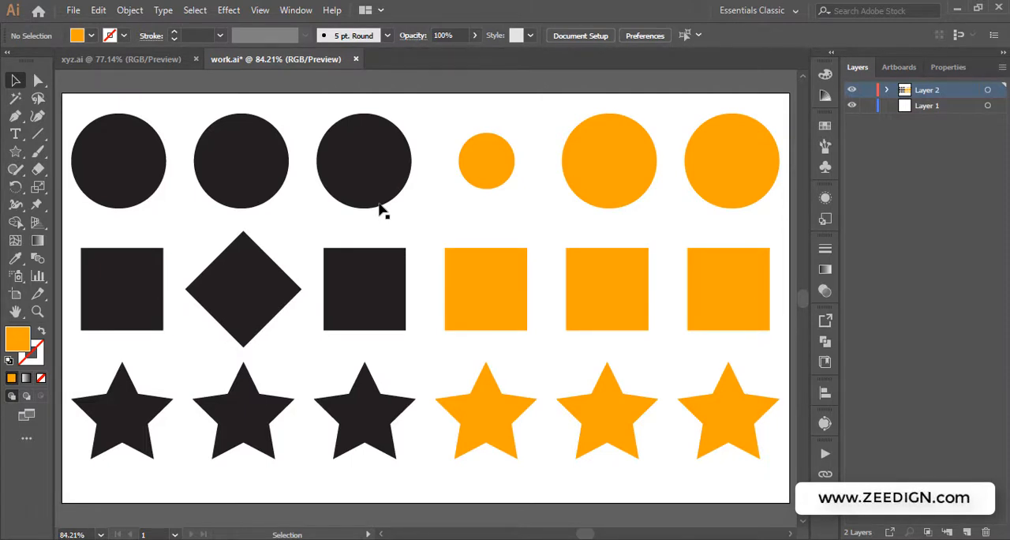
{"action": "mouse_move", "coordinate": [424, 207]}
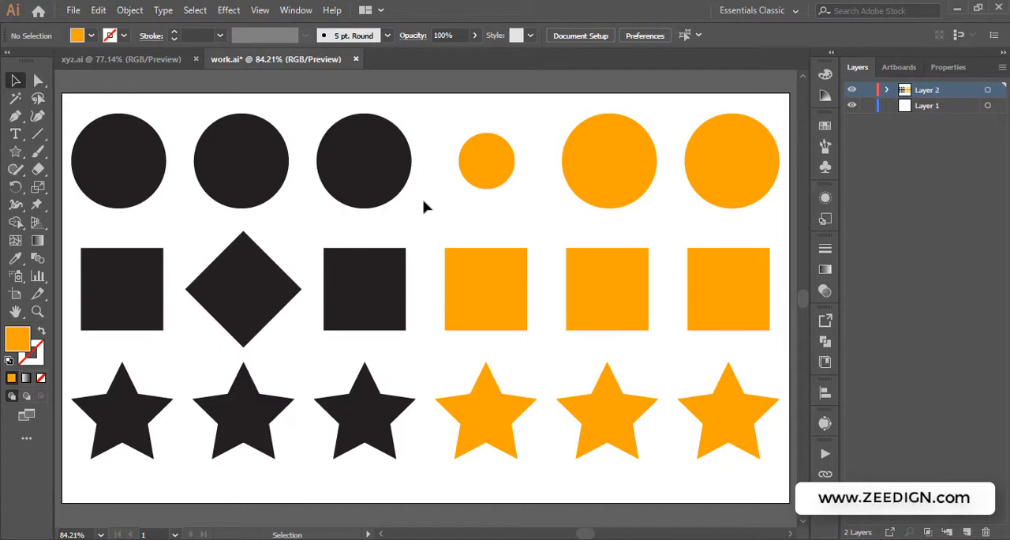
{"action": "mouse_move", "coordinate": [517, 169]}
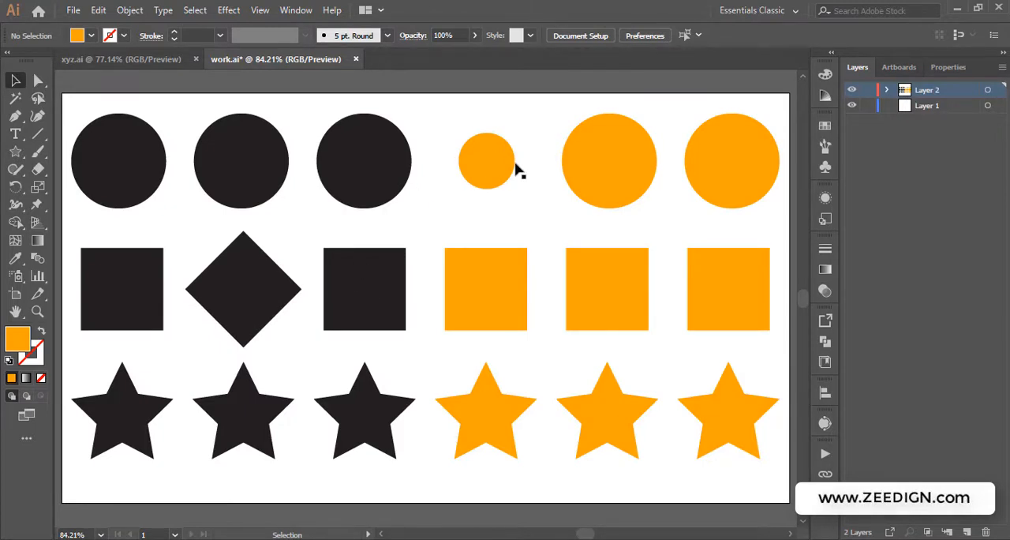
{"action": "mouse_move", "coordinate": [408, 216]}
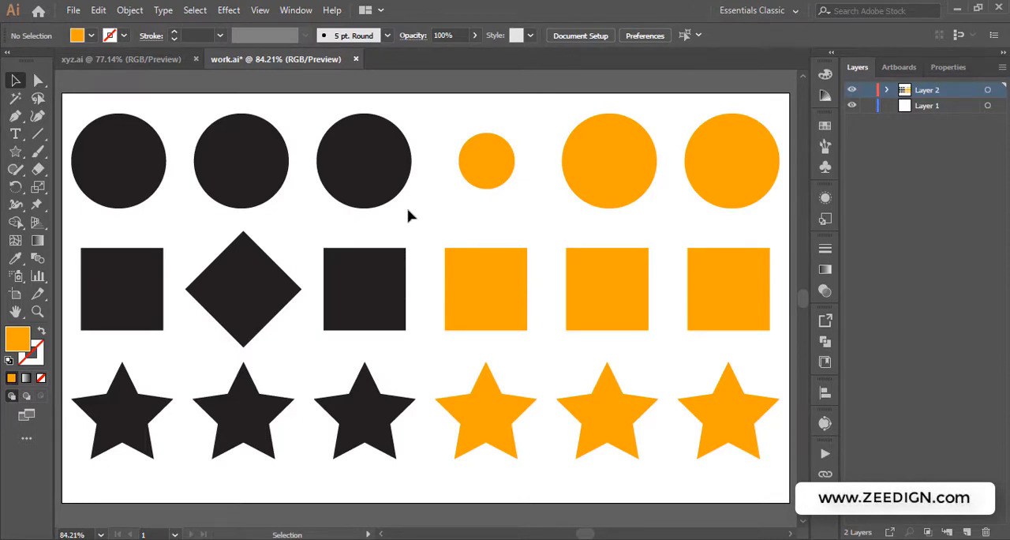
{"action": "mouse_move", "coordinate": [525, 371]}
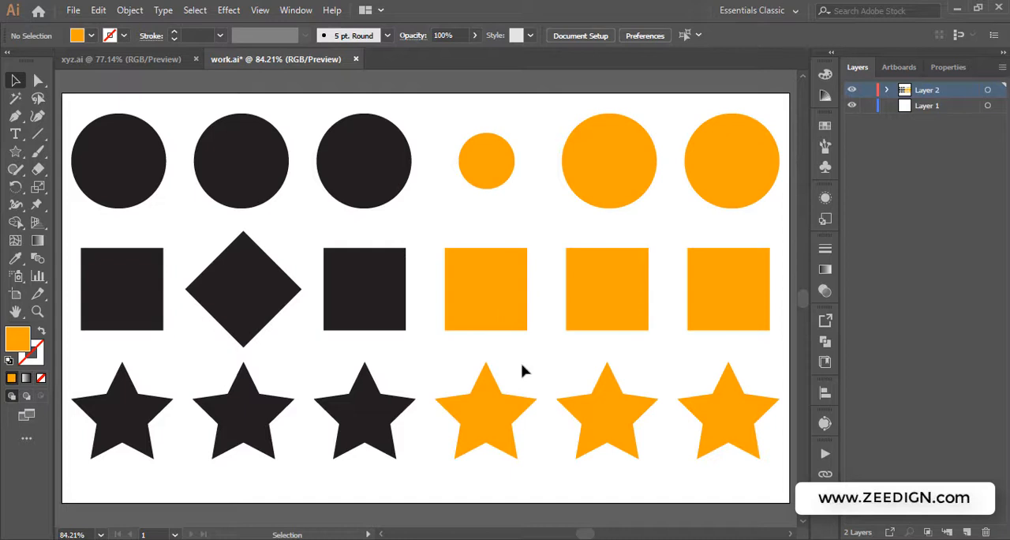
{"action": "mouse_move", "coordinate": [486, 165]}
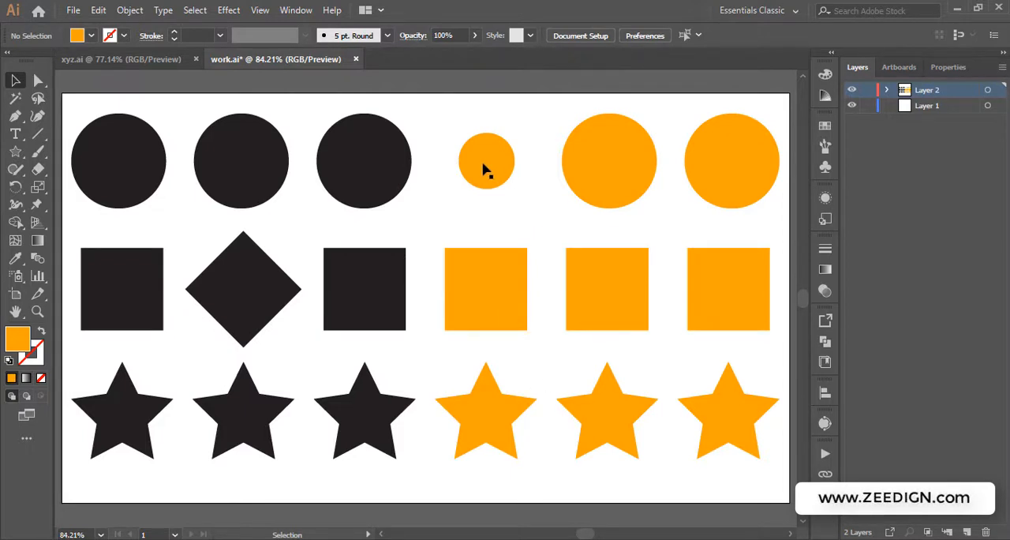
{"action": "left_click", "coordinate": [486, 161]}
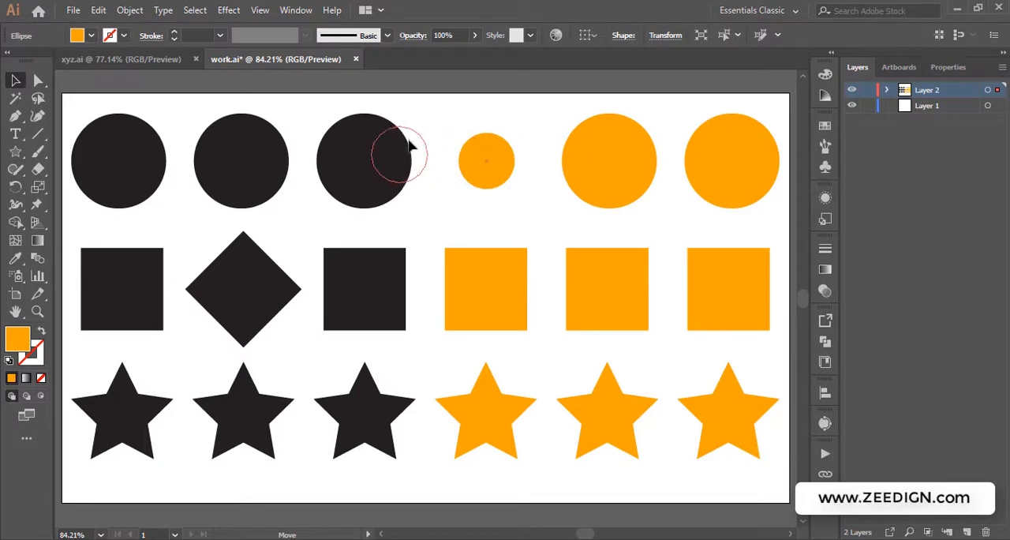
{"action": "mouse_move", "coordinate": [419, 150]}
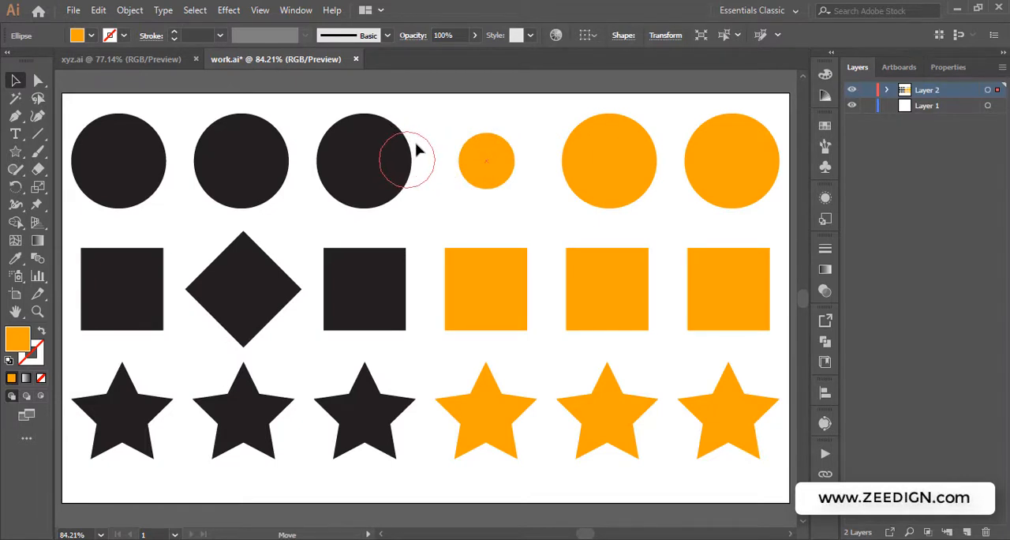
{"action": "left_click_drag", "start_coordinate": [486, 160], "coordinate": [406, 161]}
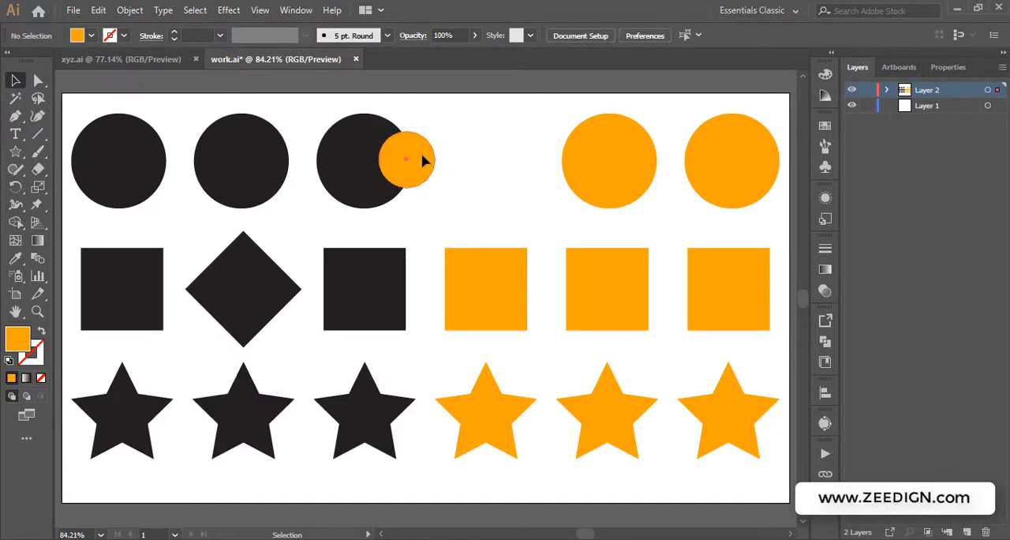
{"action": "left_click", "coordinate": [407, 159]}
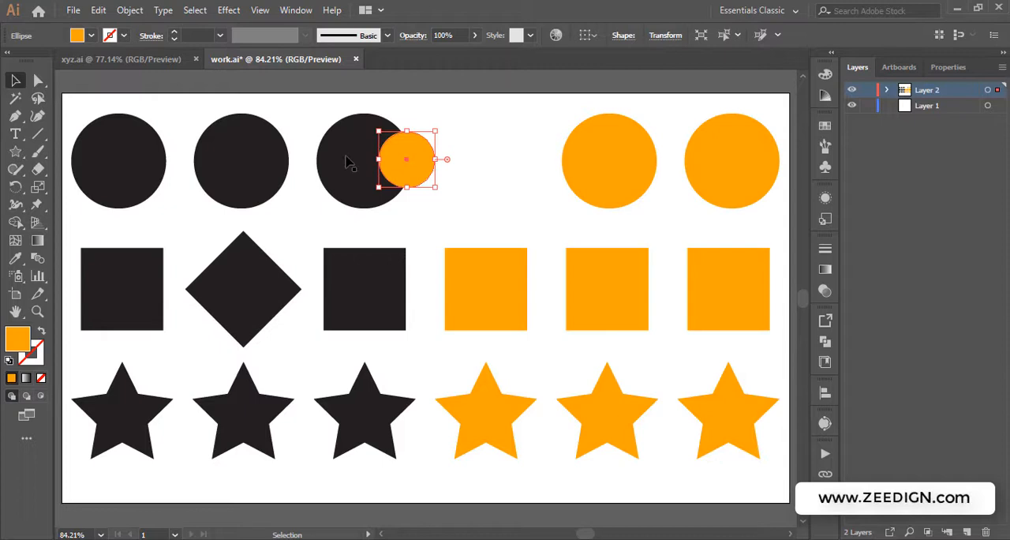
{"action": "left_click", "coordinate": [339, 172]}
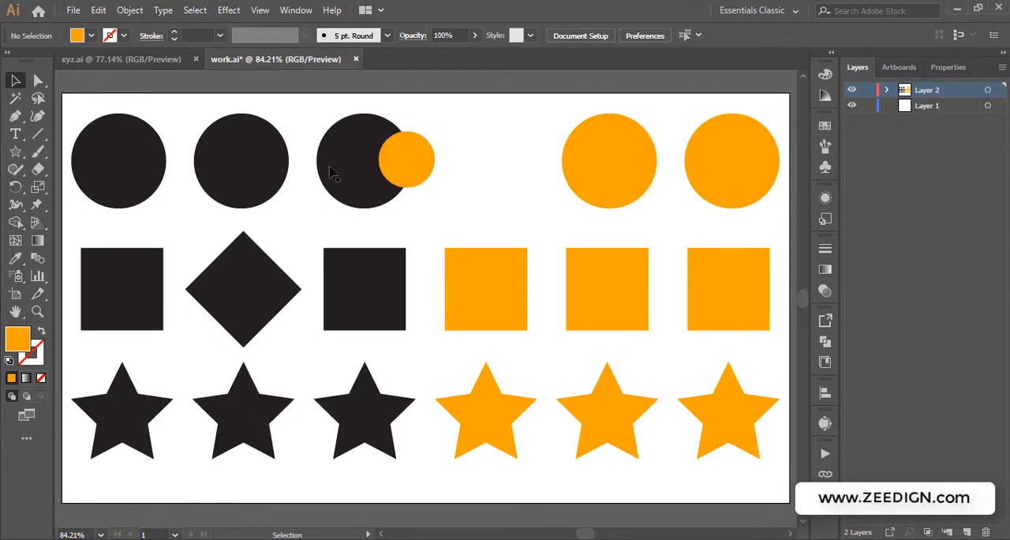
Select the third black circle and scale it down to about 66 pt wide.
{"action": "left_click", "coordinate": [361, 160]}
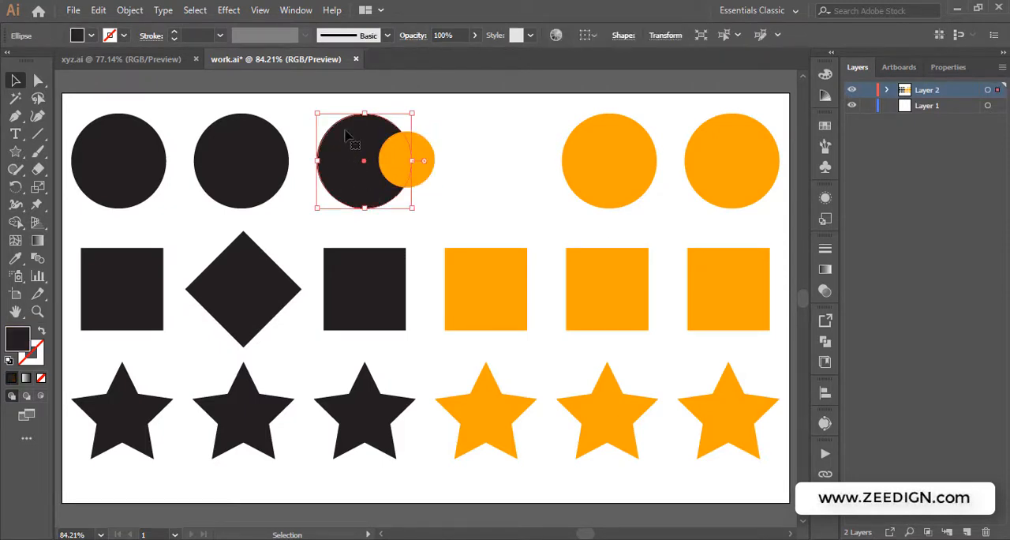
{"action": "mouse_move", "coordinate": [345, 172]}
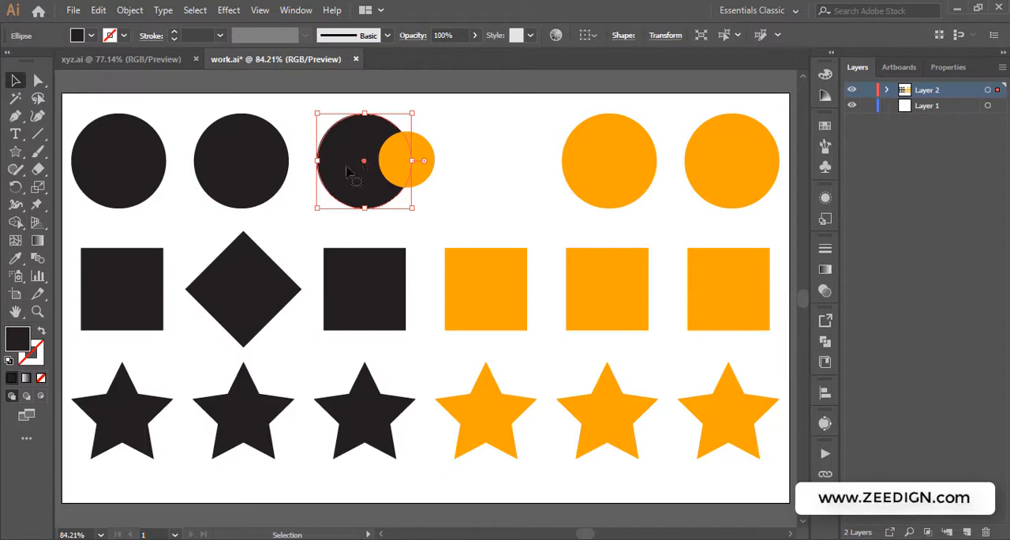
{"action": "mouse_move", "coordinate": [352, 138]}
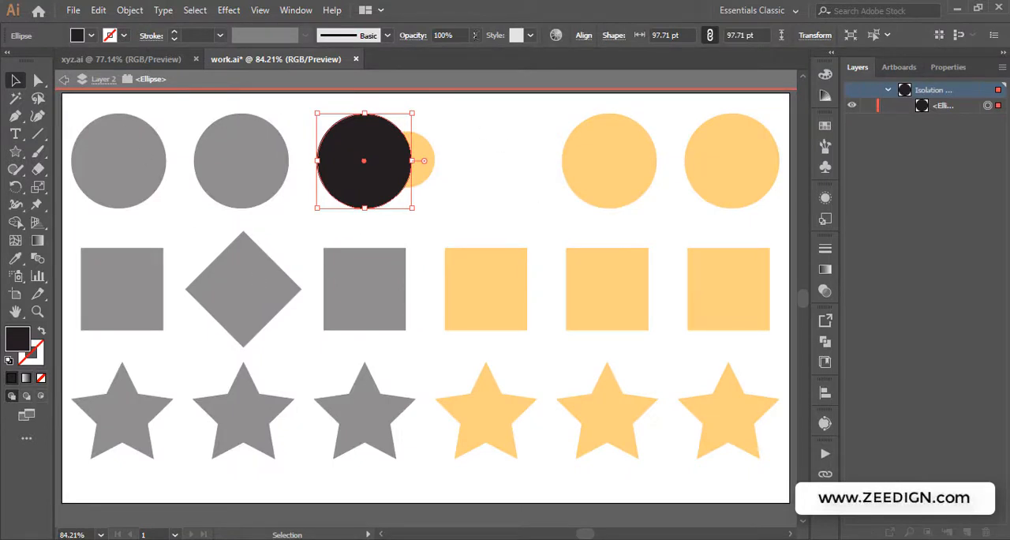
{"action": "mouse_move", "coordinate": [387, 126]}
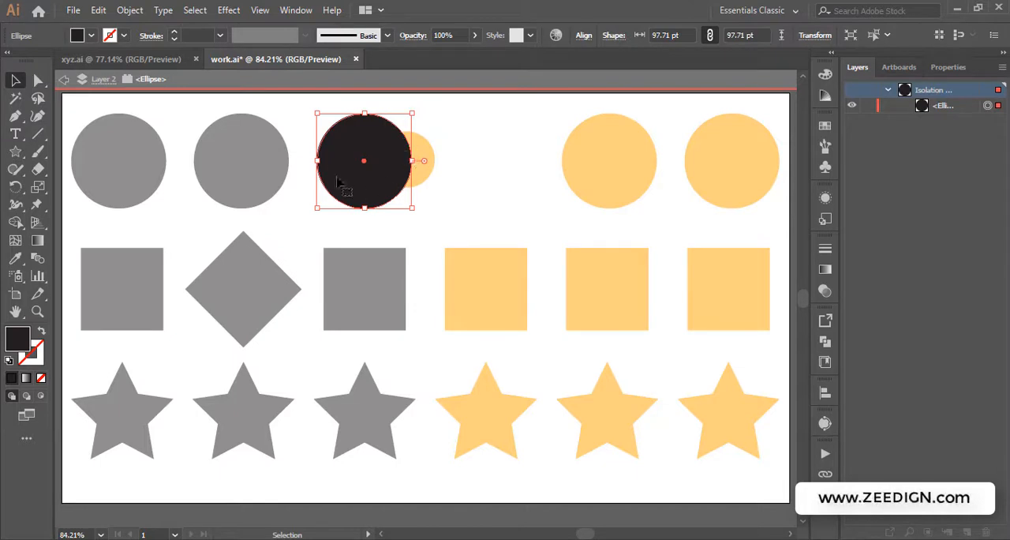
{"action": "mouse_move", "coordinate": [414, 112]}
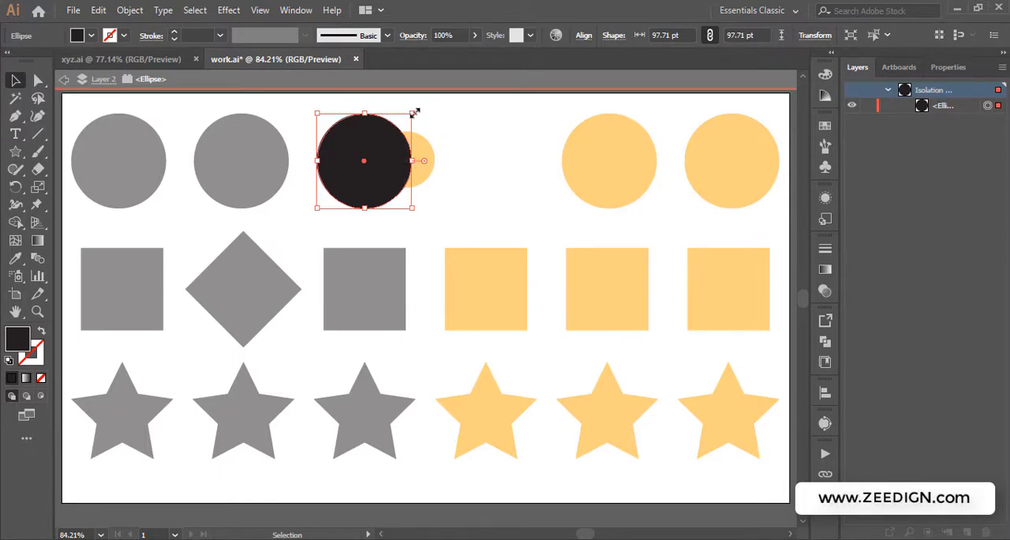
{"action": "mouse_move", "coordinate": [356, 178]}
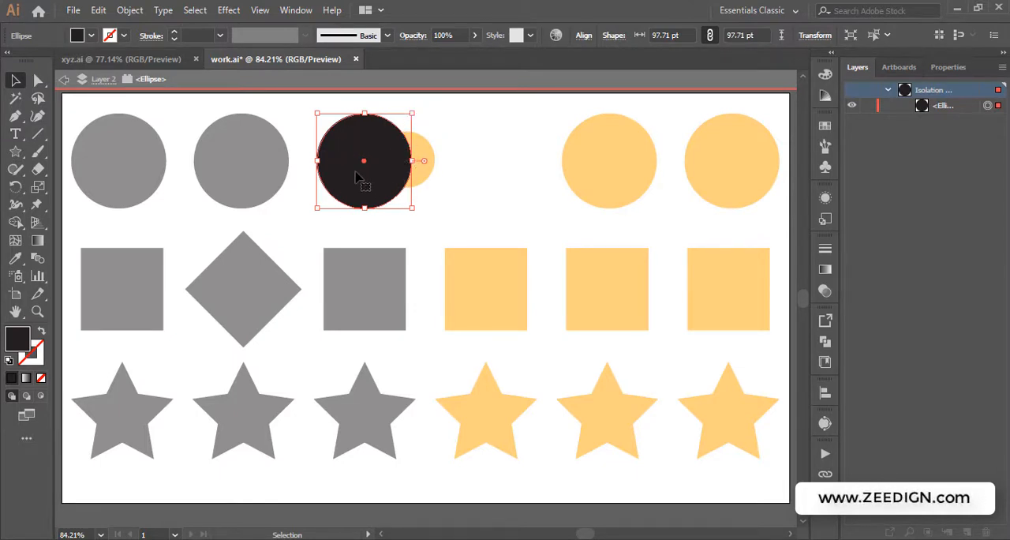
{"action": "mouse_move", "coordinate": [453, 185]}
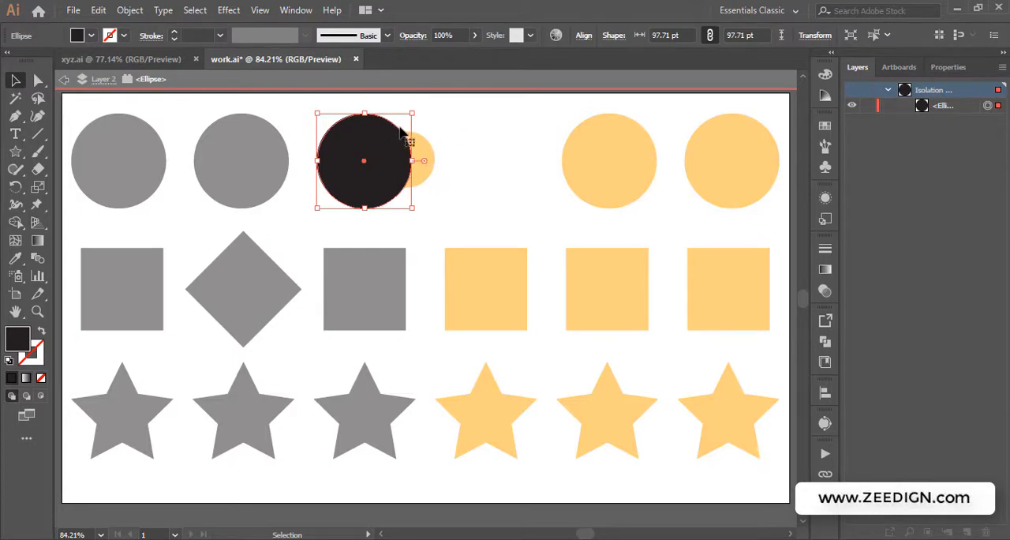
{"action": "mouse_move", "coordinate": [346, 152]}
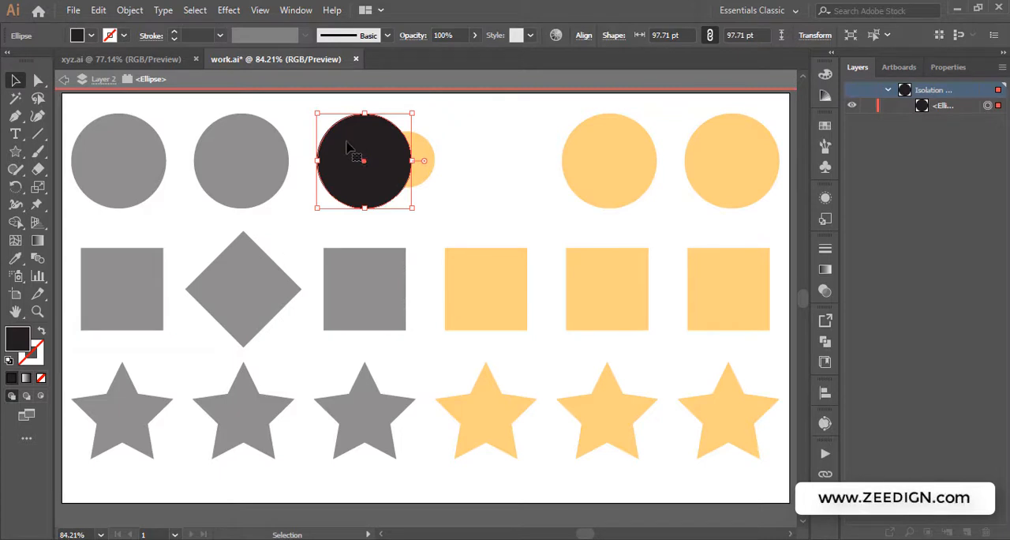
{"action": "mouse_move", "coordinate": [410, 113]}
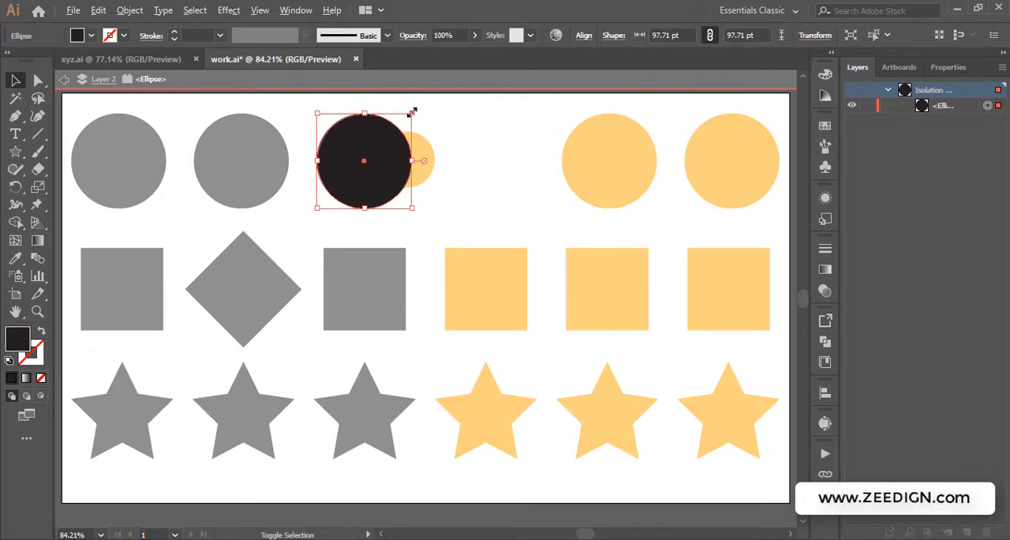
{"action": "left_click_drag", "start_coordinate": [411, 110], "coordinate": [398, 122]}
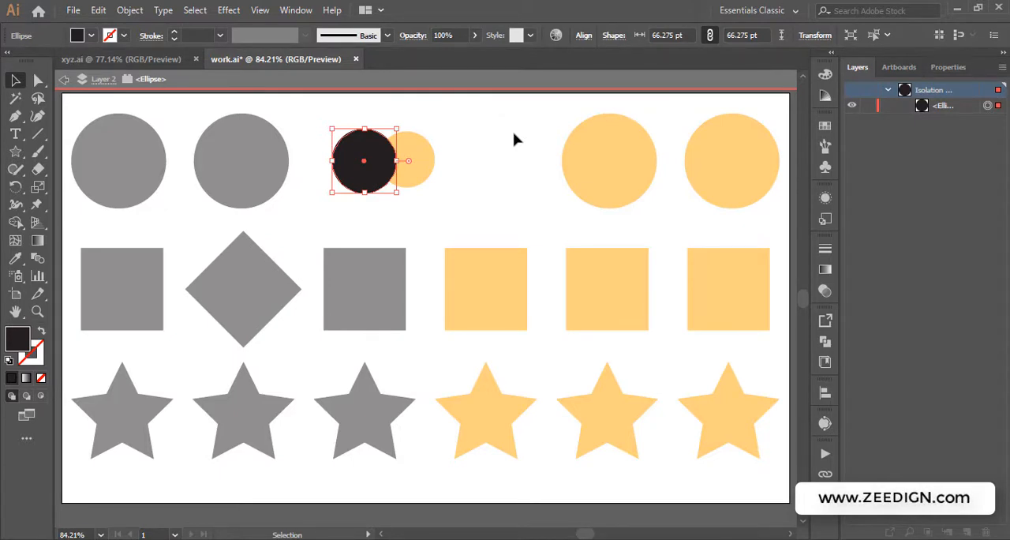
{"action": "mouse_move", "coordinate": [464, 142]}
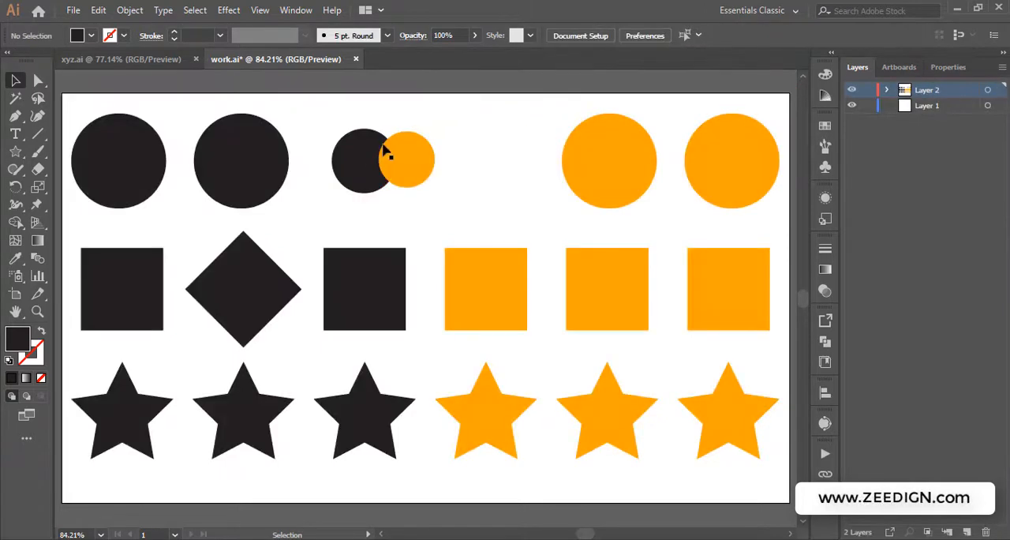
{"action": "mouse_move", "coordinate": [290, 113]}
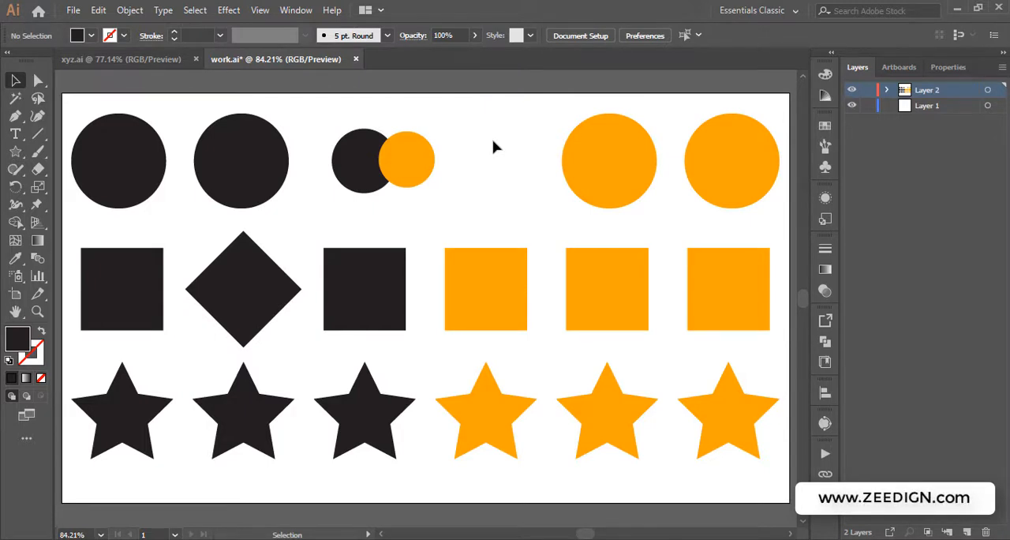
{"action": "mouse_move", "coordinate": [505, 164]}
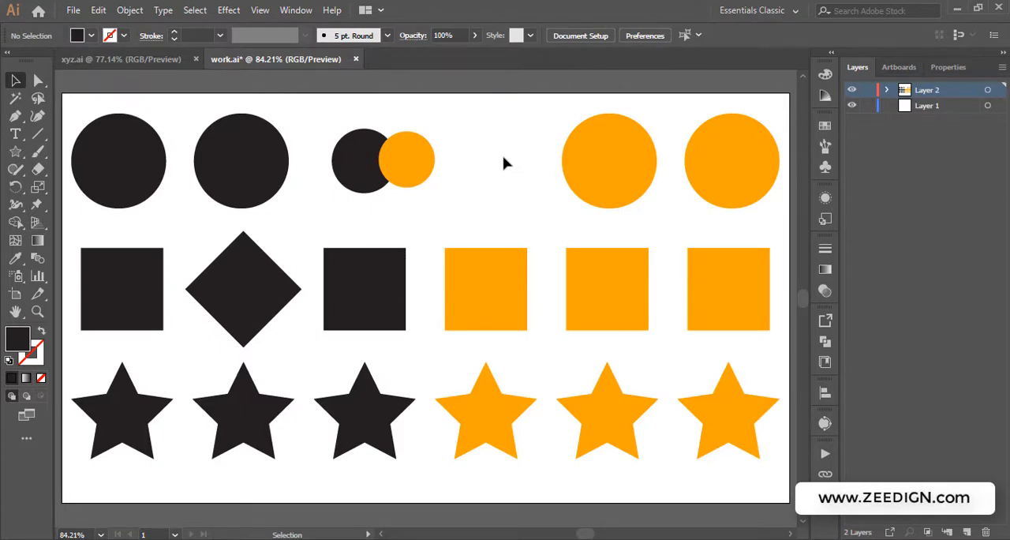
{"action": "mouse_move", "coordinate": [592, 174]}
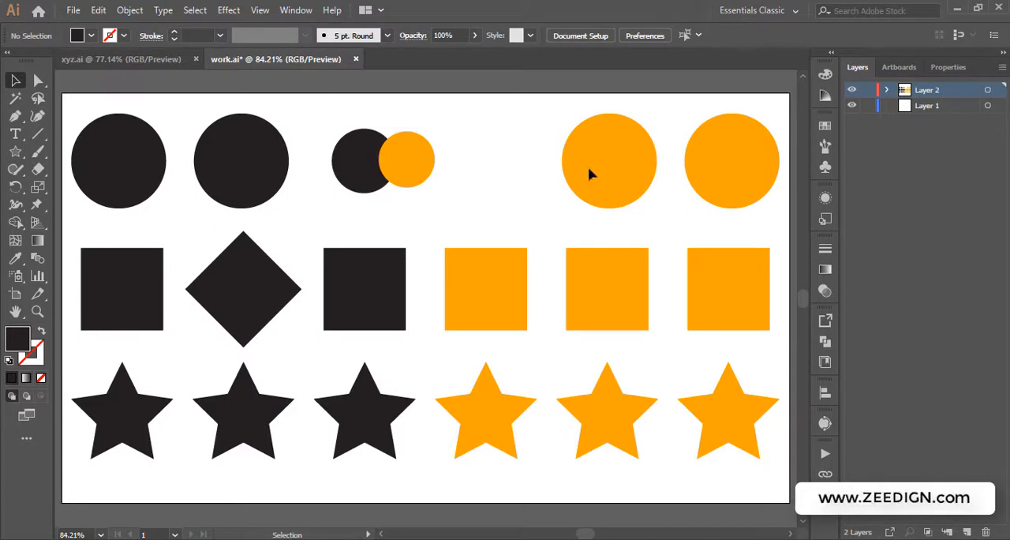
{"action": "mouse_move", "coordinate": [496, 160]}
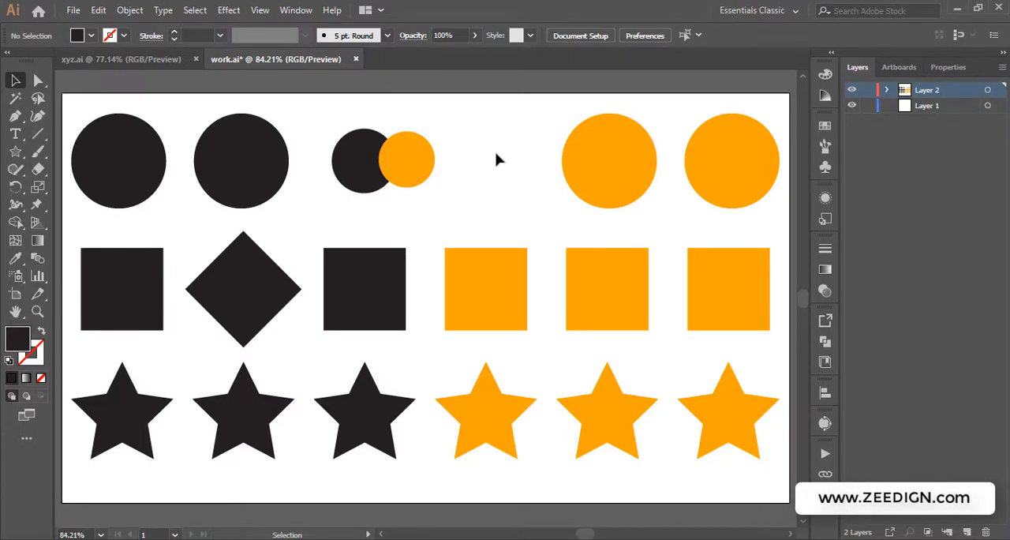
{"action": "mouse_move", "coordinate": [489, 165]}
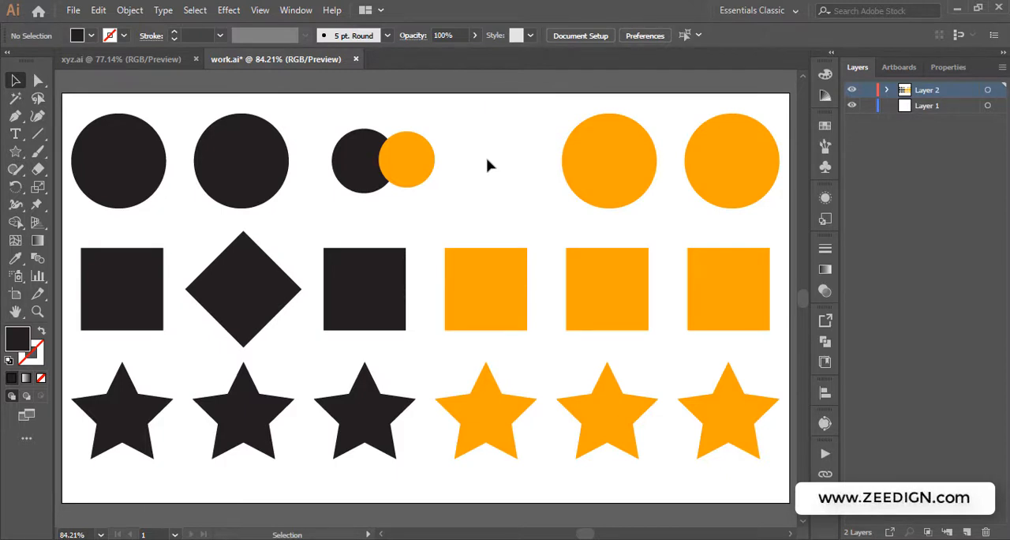
{"action": "mouse_move", "coordinate": [508, 149]}
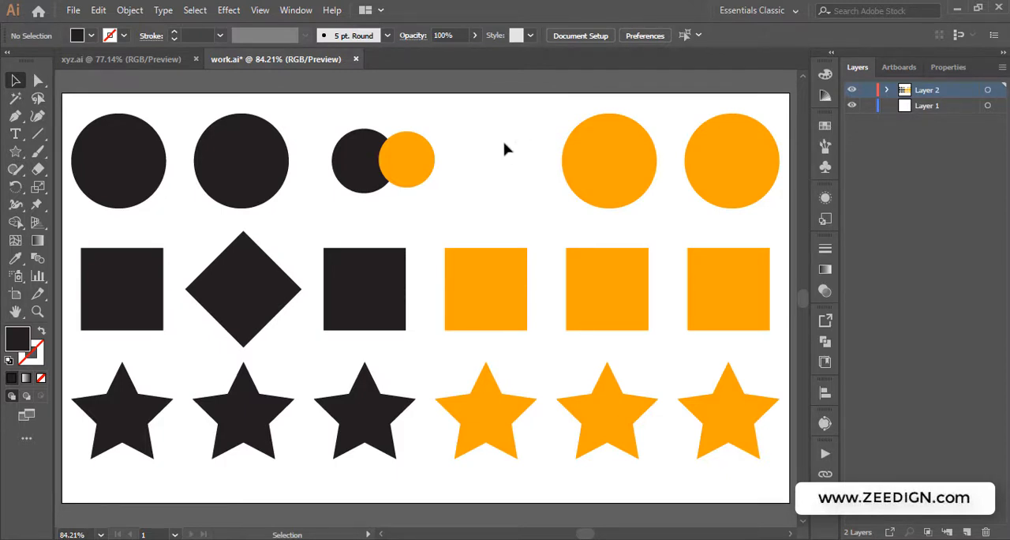
{"action": "mouse_move", "coordinate": [469, 168]}
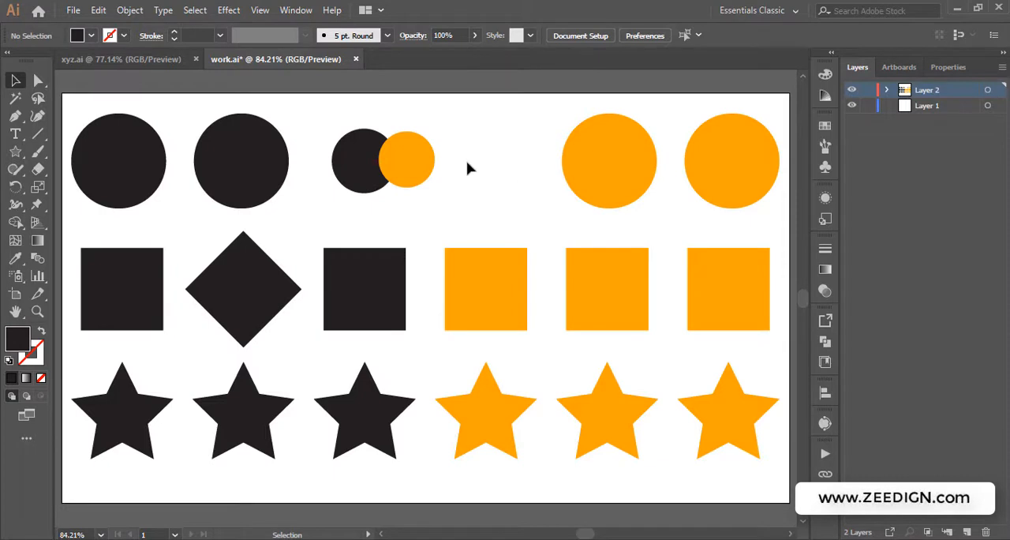
Select the orange circle at (771, 204) and enter Isolation Mode on it.
{"action": "left_click", "coordinate": [609, 161]}
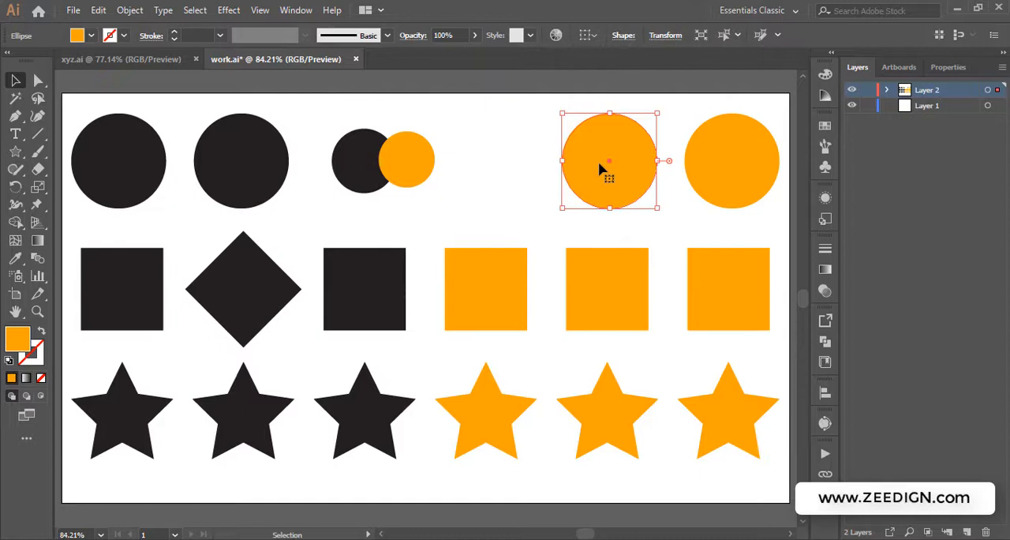
{"action": "double_click", "coordinate": [608, 160]}
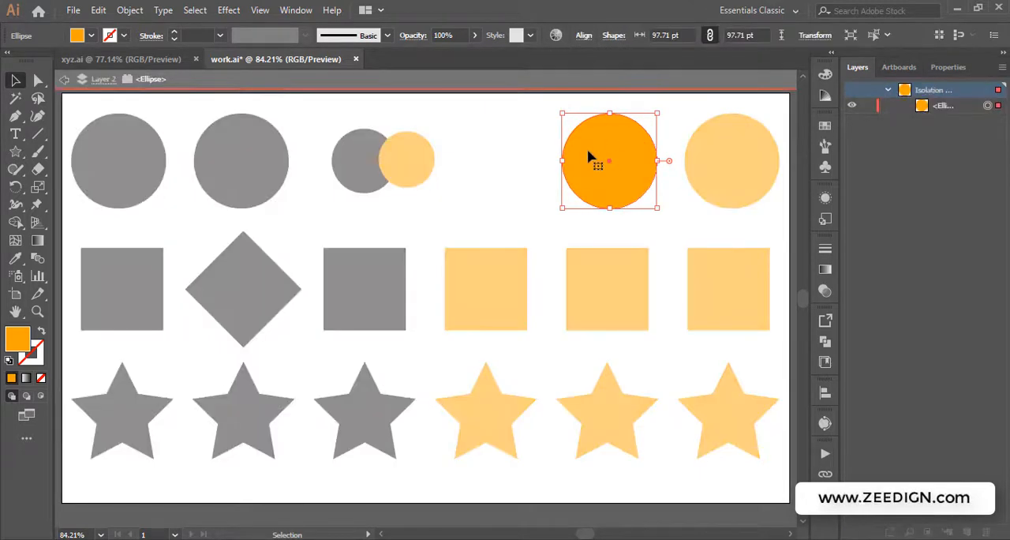
{"action": "mouse_move", "coordinate": [509, 143]}
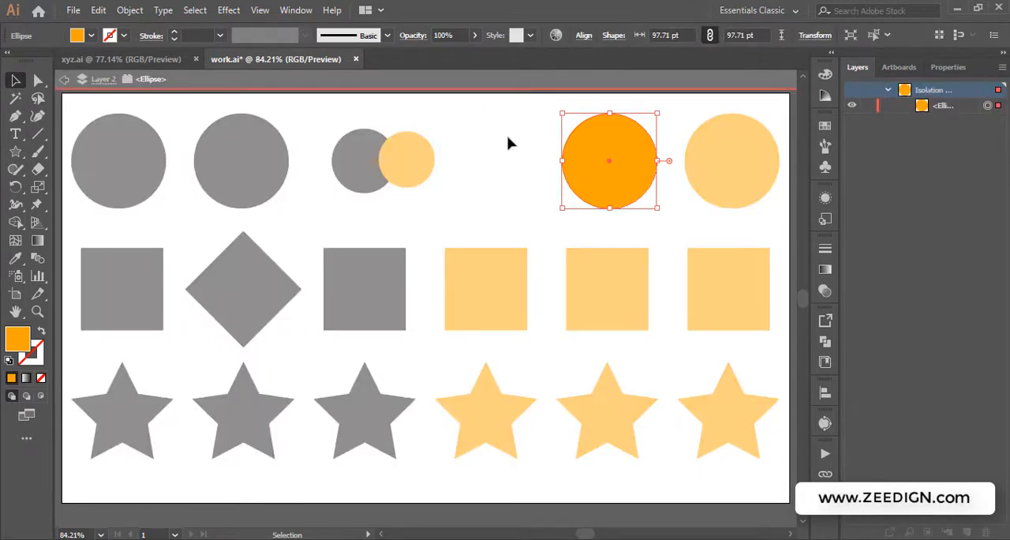